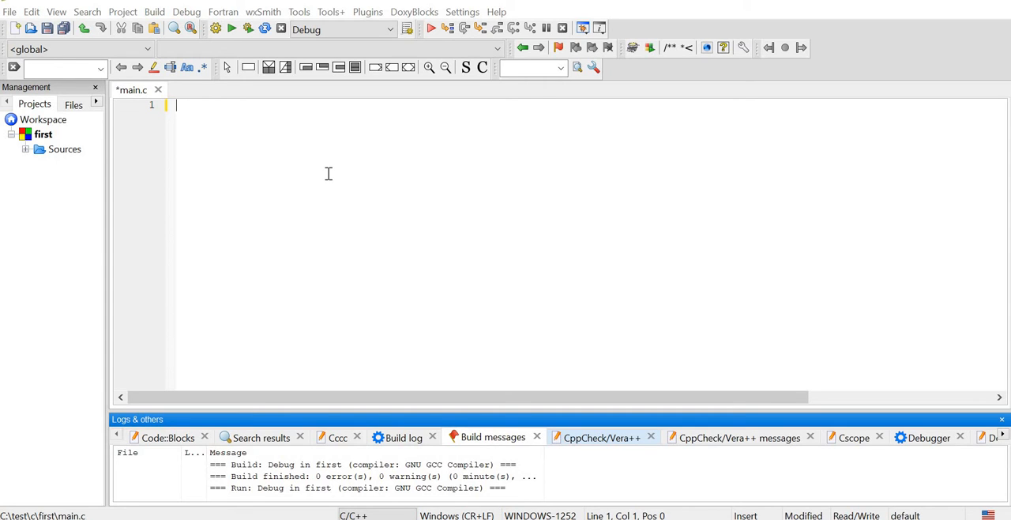
Step: Write a scratch line int a[5]={1,2,3} and then clear it from main.c
text(int)
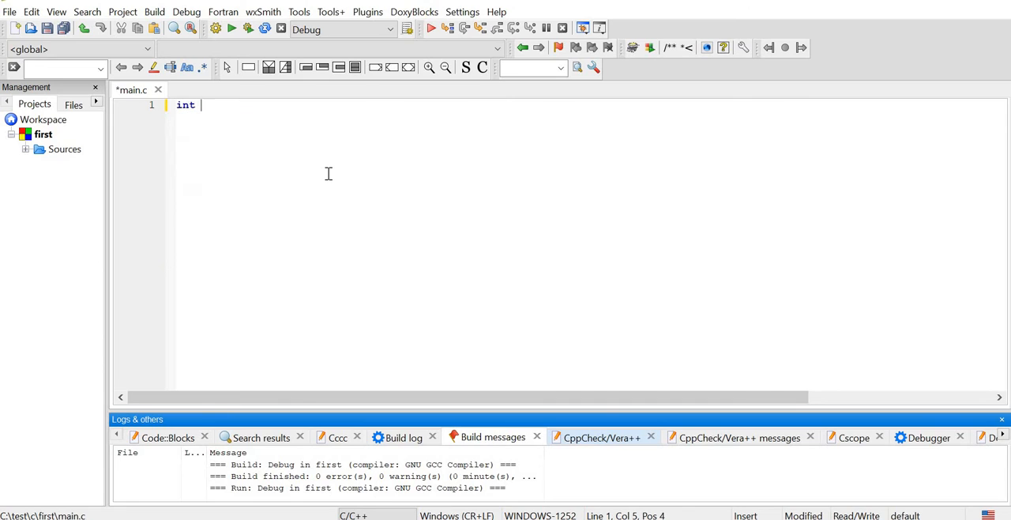
text(a)
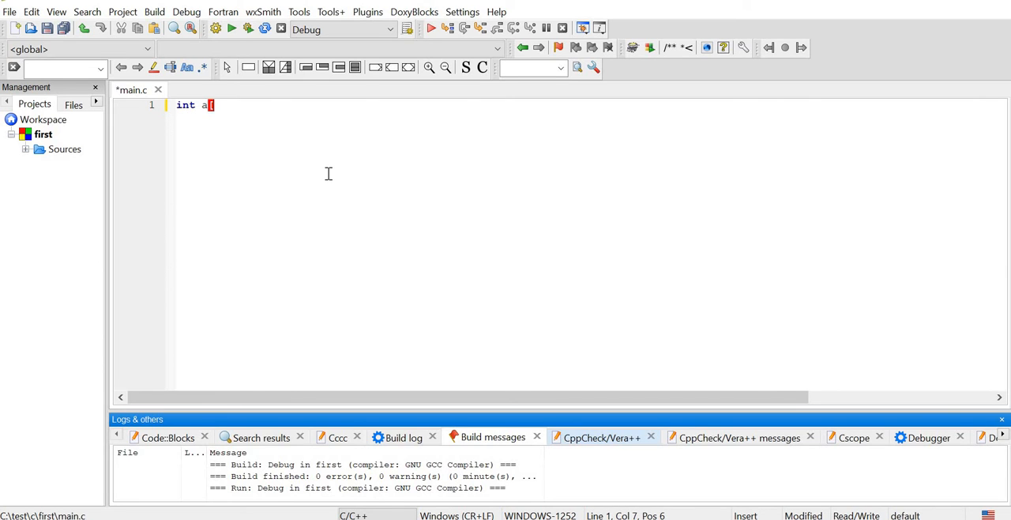
text([5])
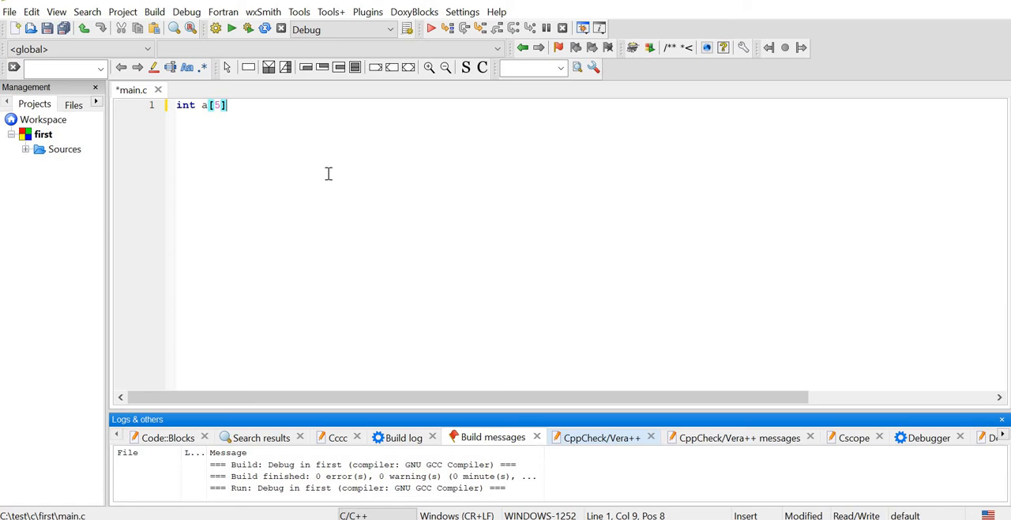
text(=)
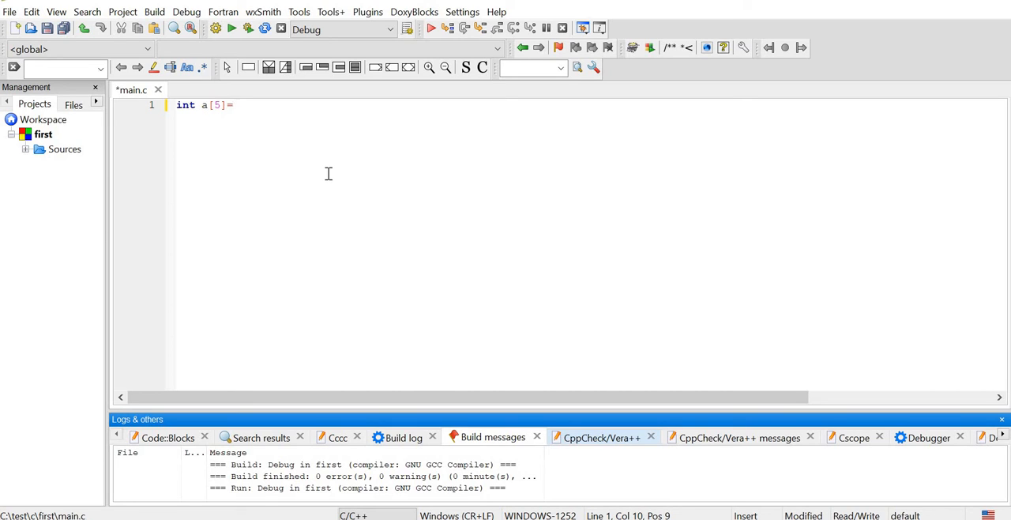
text({1,2,)
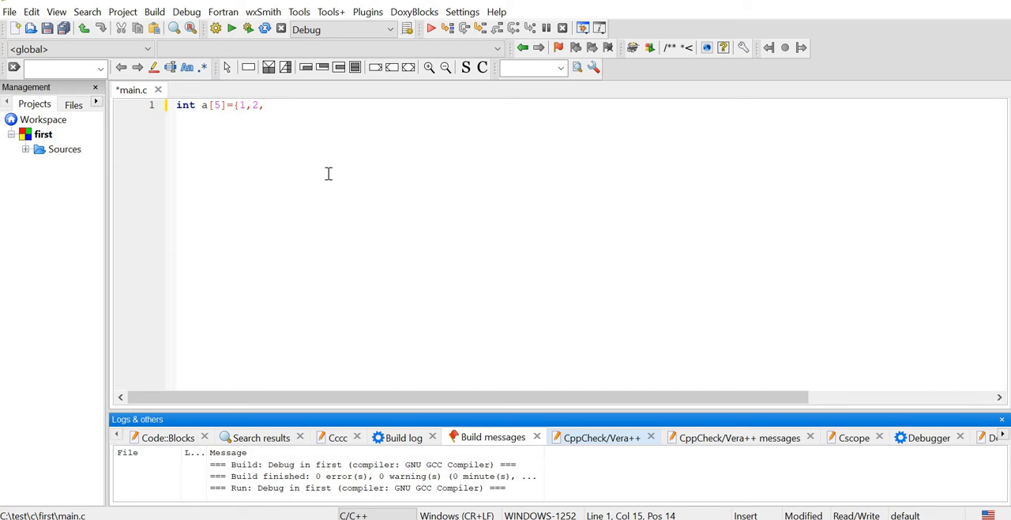
text(3})
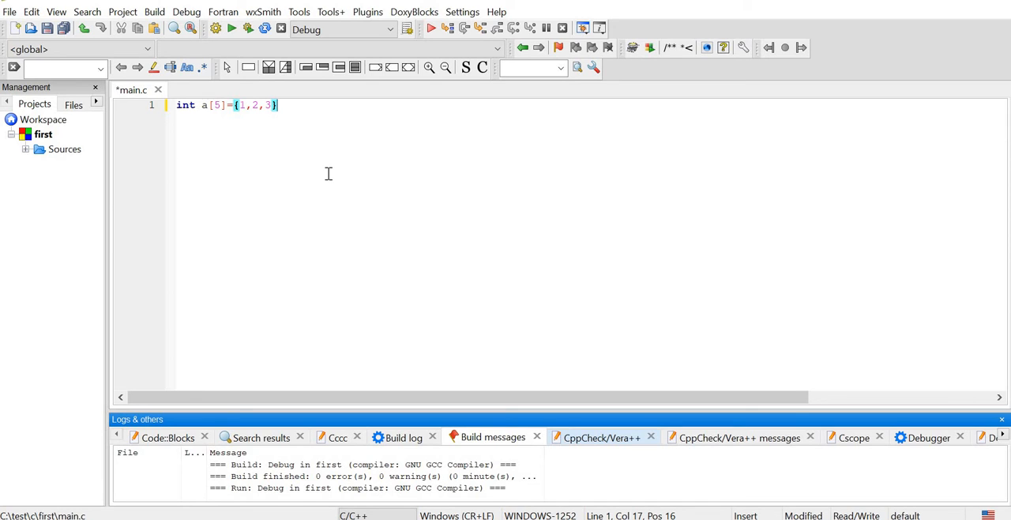
key(ctrl+a)
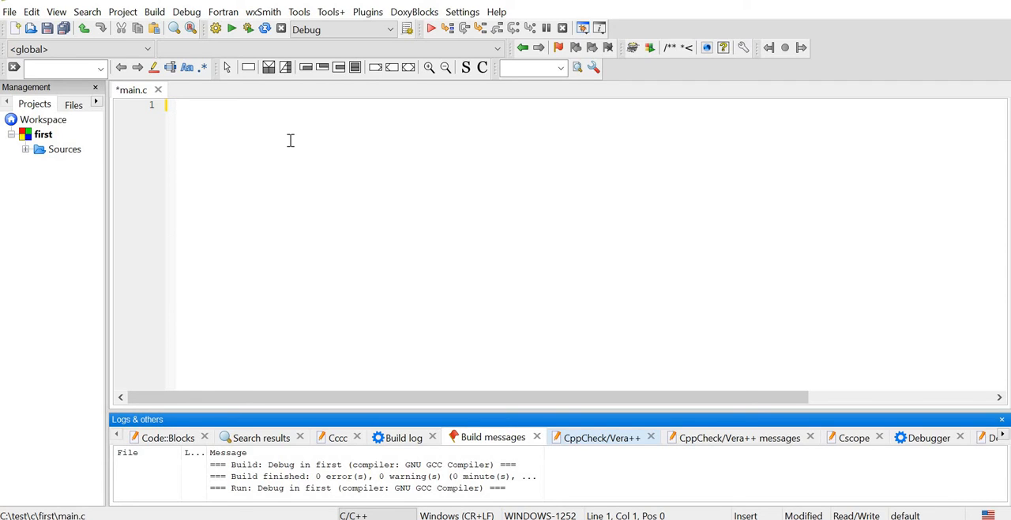
Step: Add #include<stdio.h> and #include<stdlib.h> at the top of main.c
text(#)
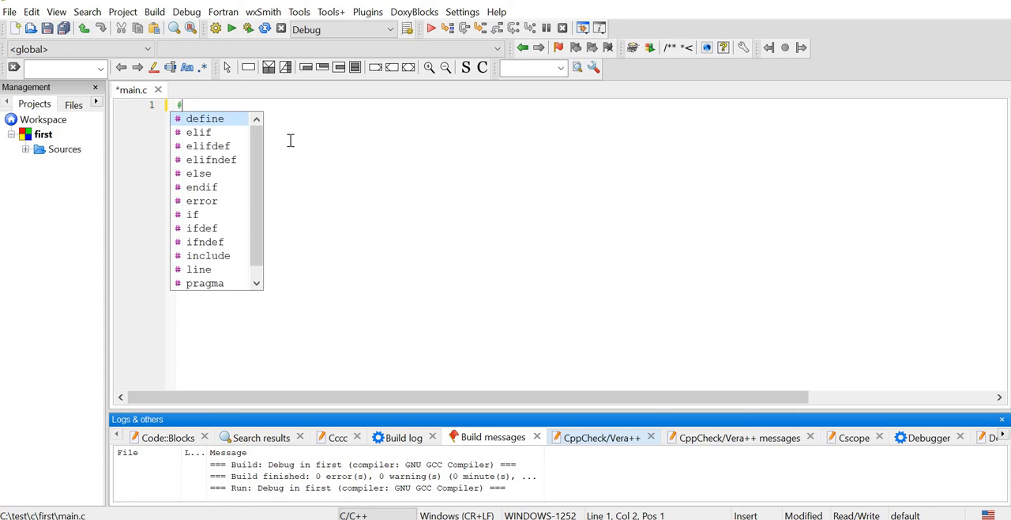
text(include)
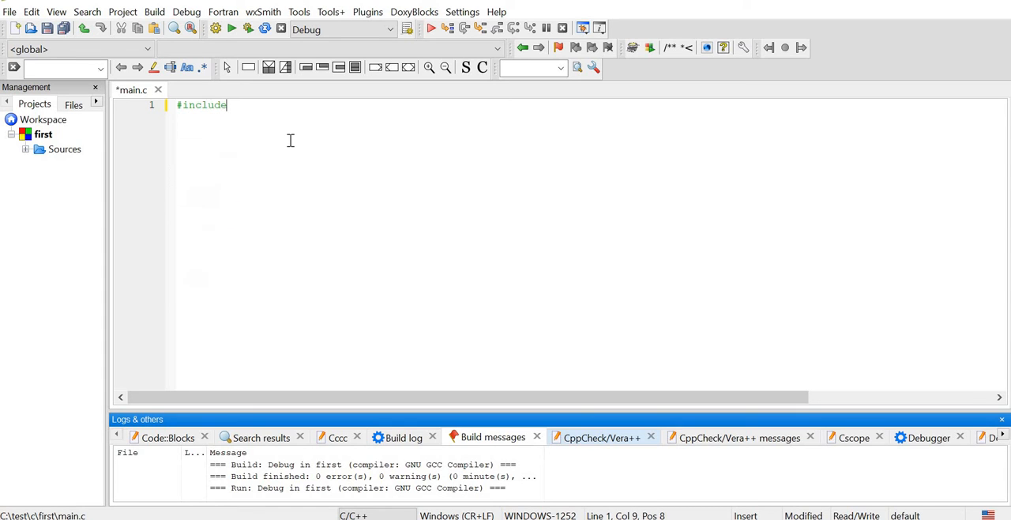
key(Backspace)
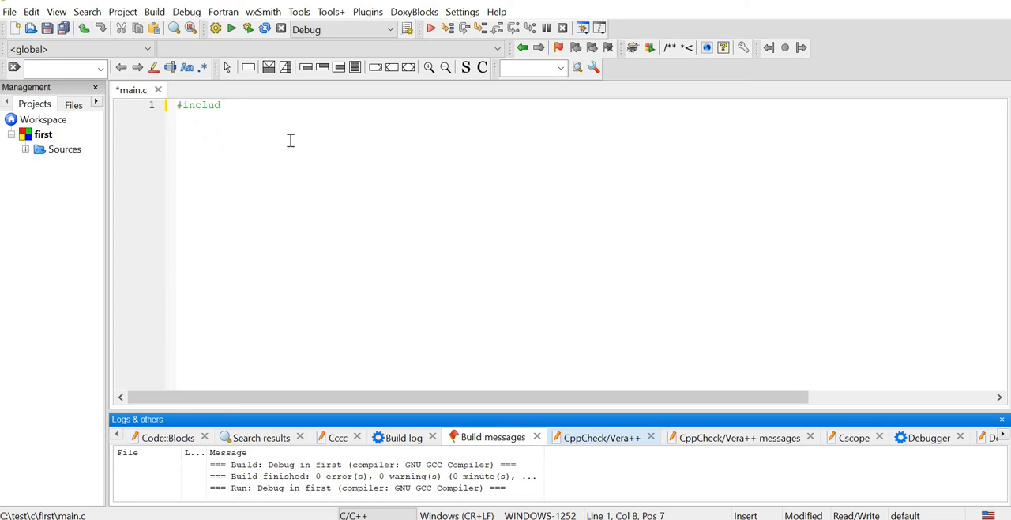
text(e<s)
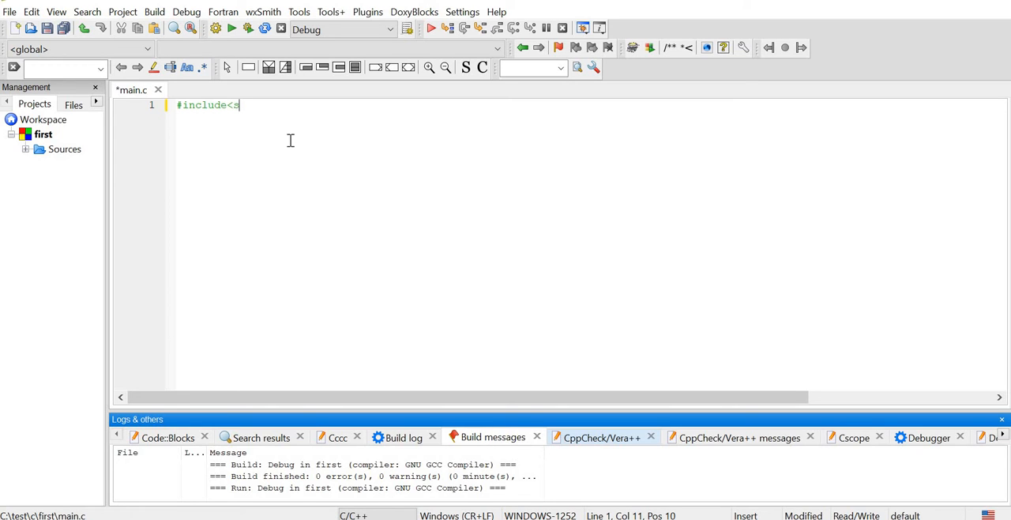
text(tdio.h>)
text(#)
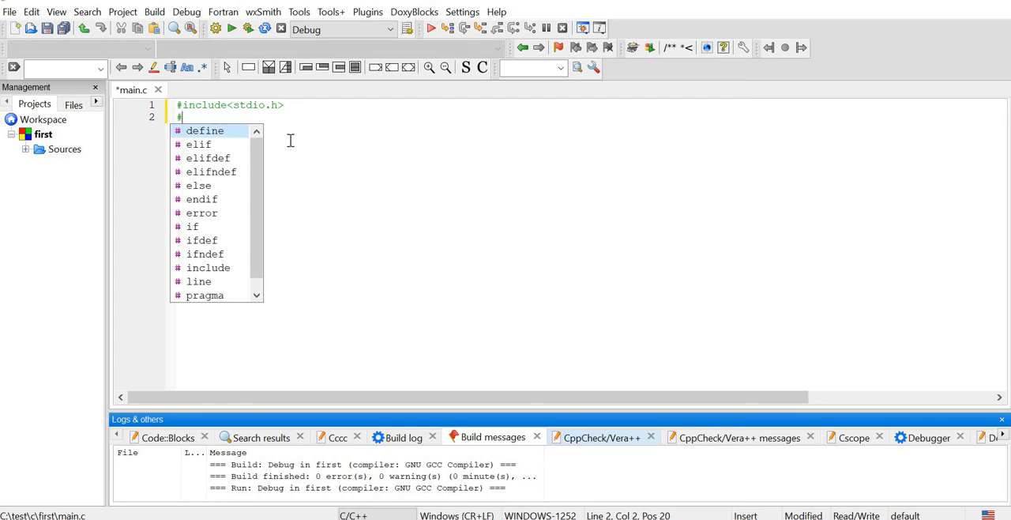
text(include)
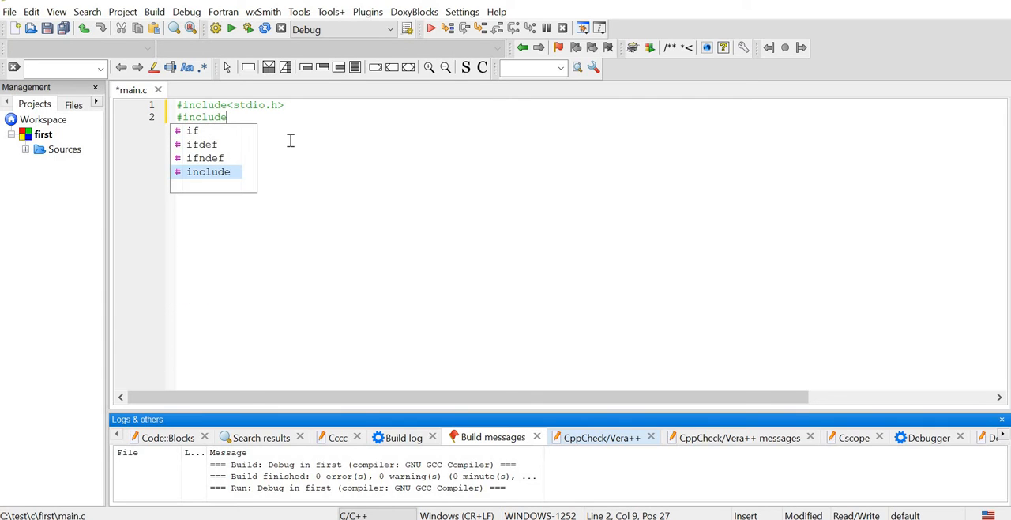
text(<st)
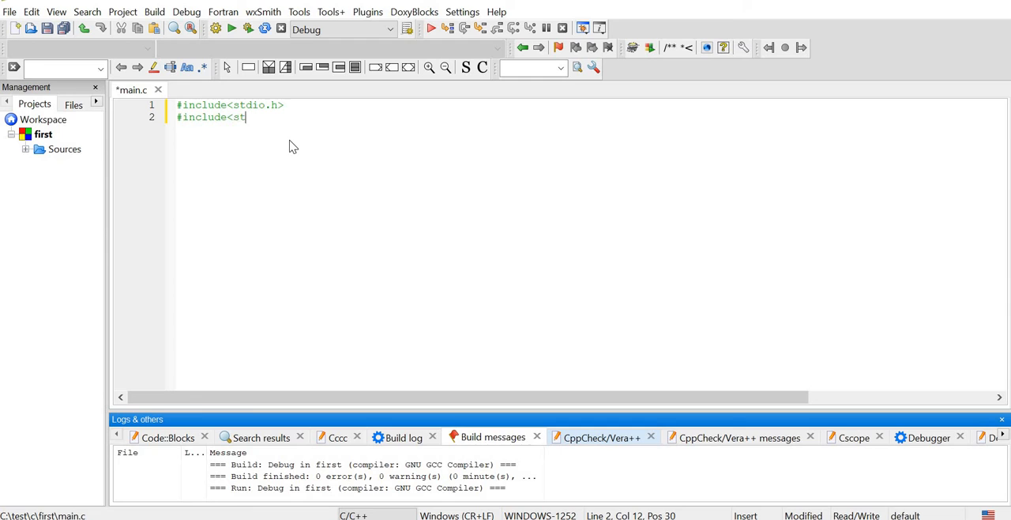
text(lib.)
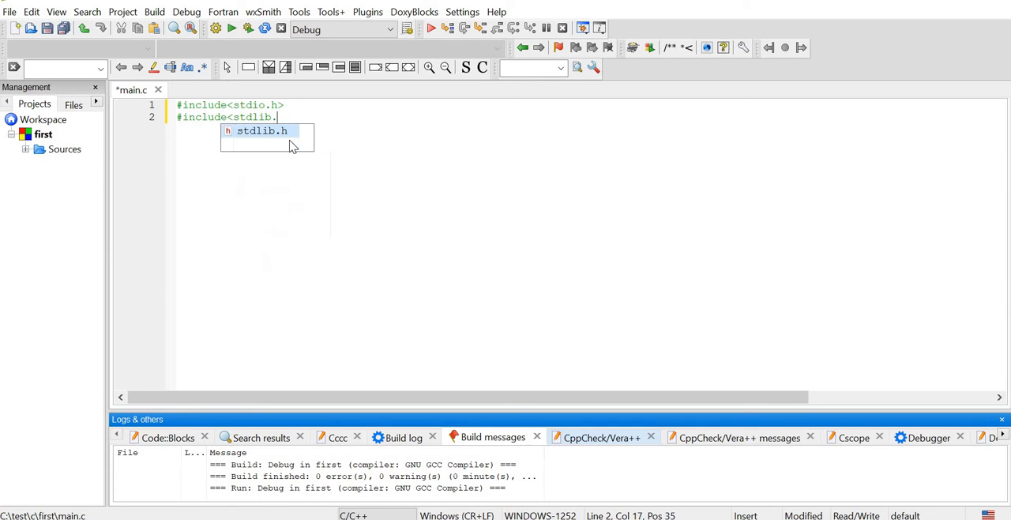
text(h>)
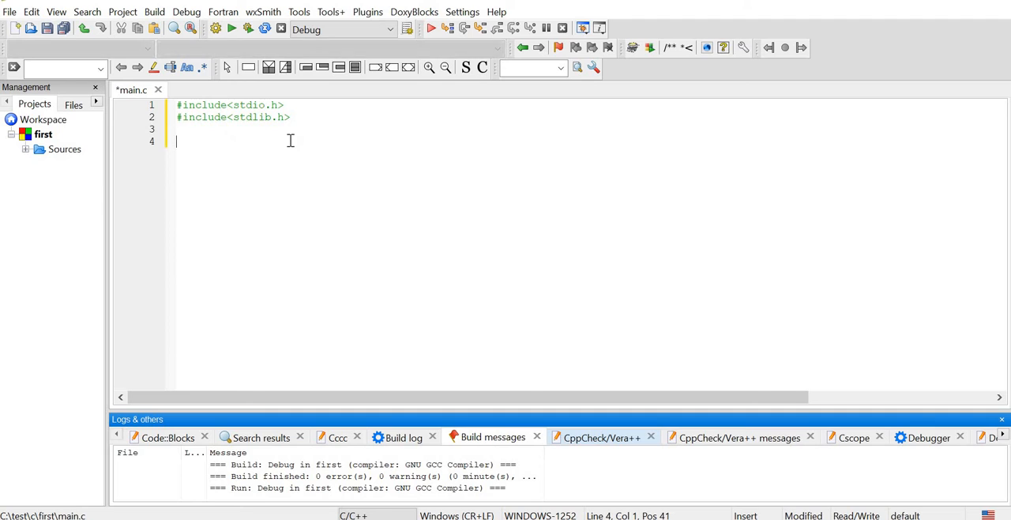
Step: Start int main(){ and declare int n,i,*ptr,sum=0; inside it
text(int ma)
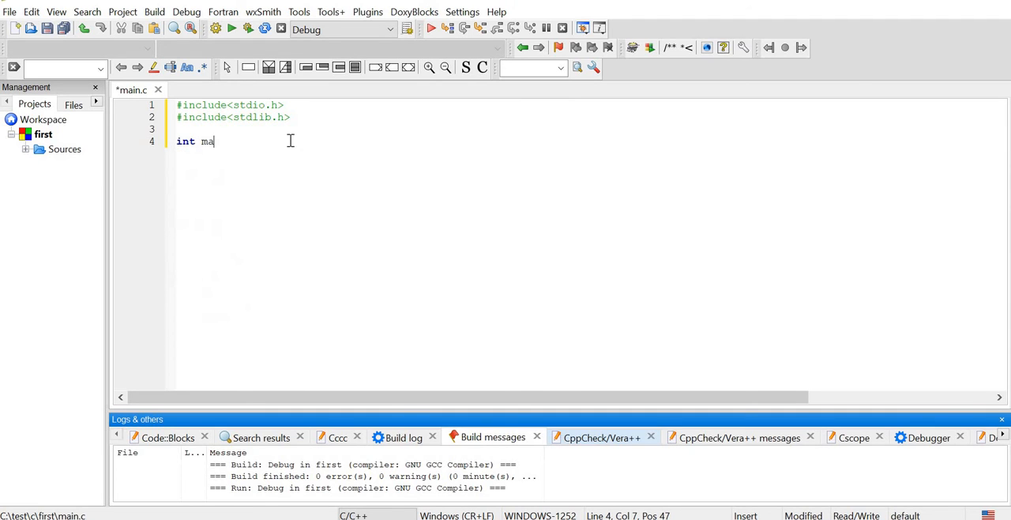
text(in())
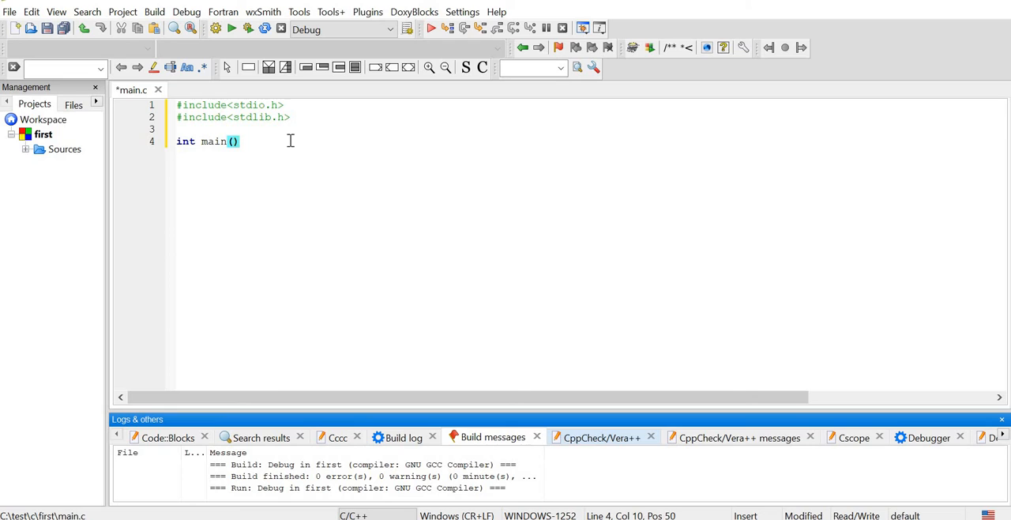
text({)
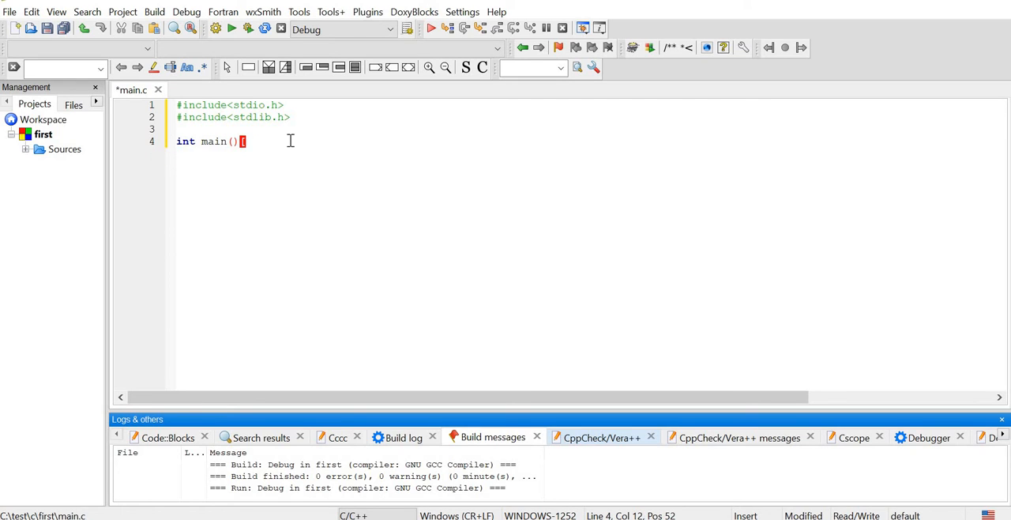
text({)
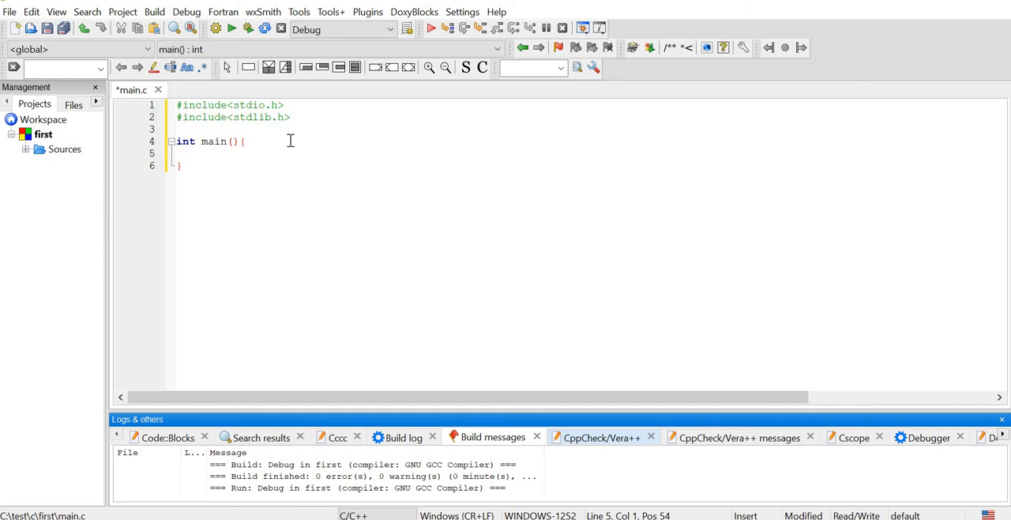
text(int)
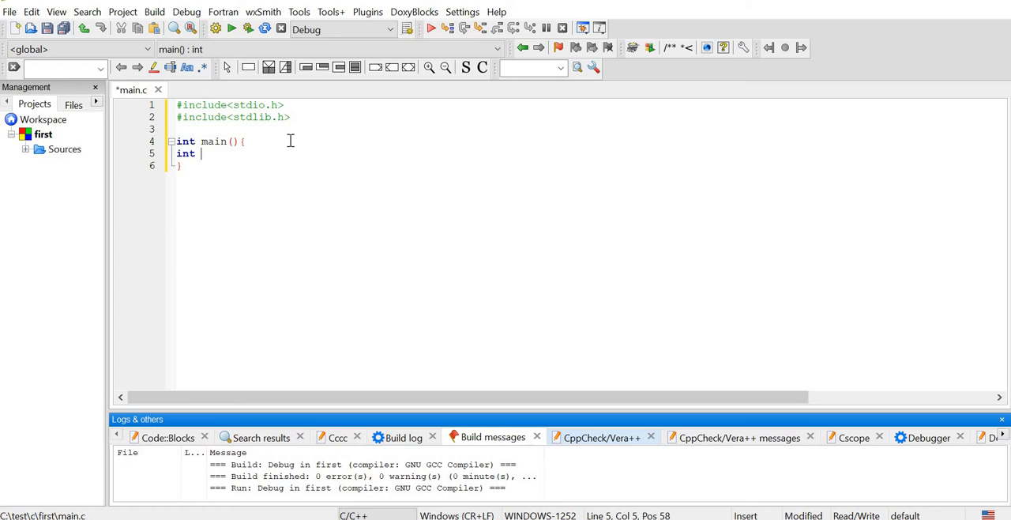
text(n,)
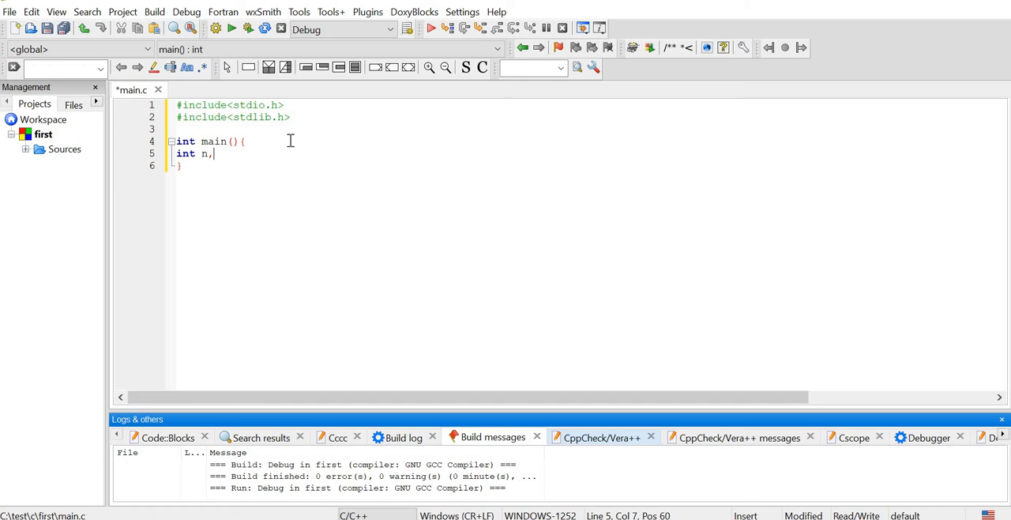
text(i,)
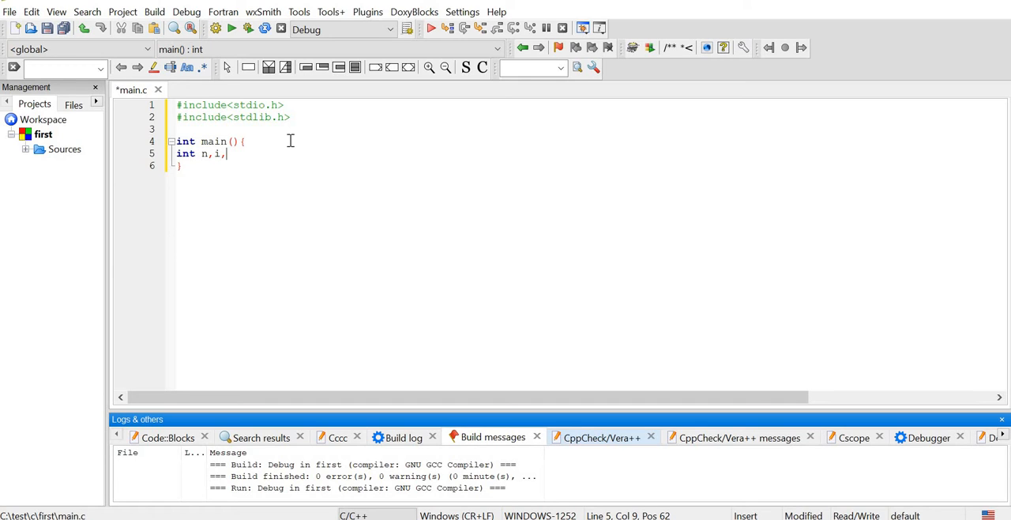
text(*ptr,)
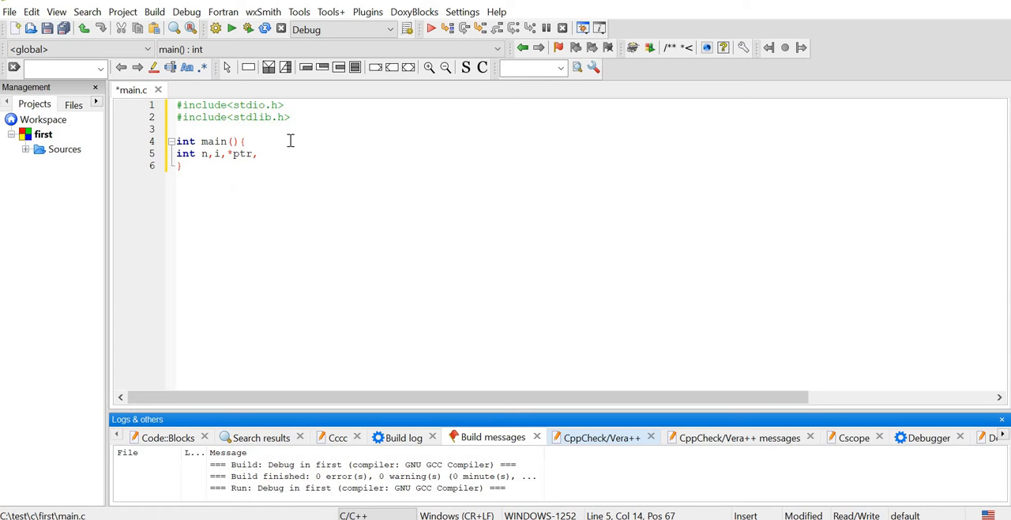
text(sum=0;)
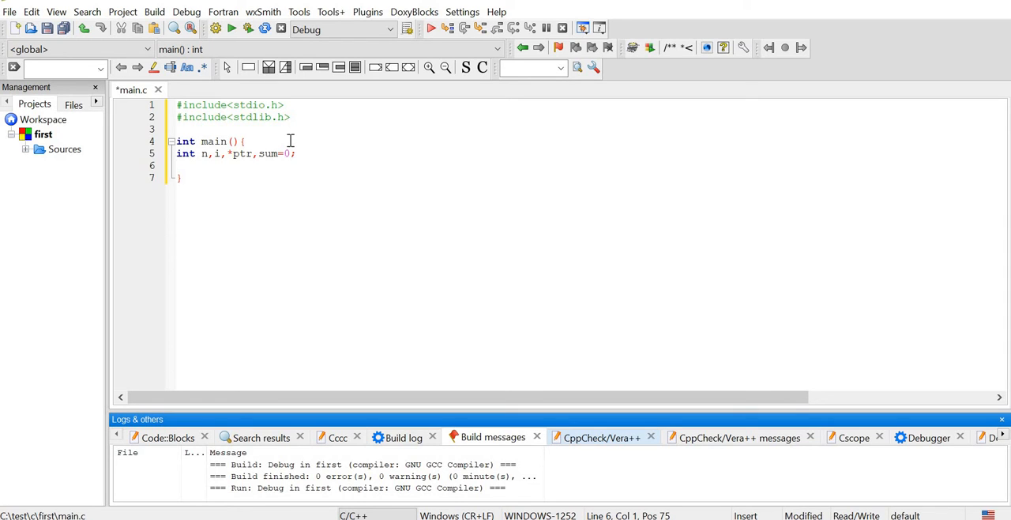
Step: Add printf("Enter number of elements:"); as the first statement in main
text(printf()
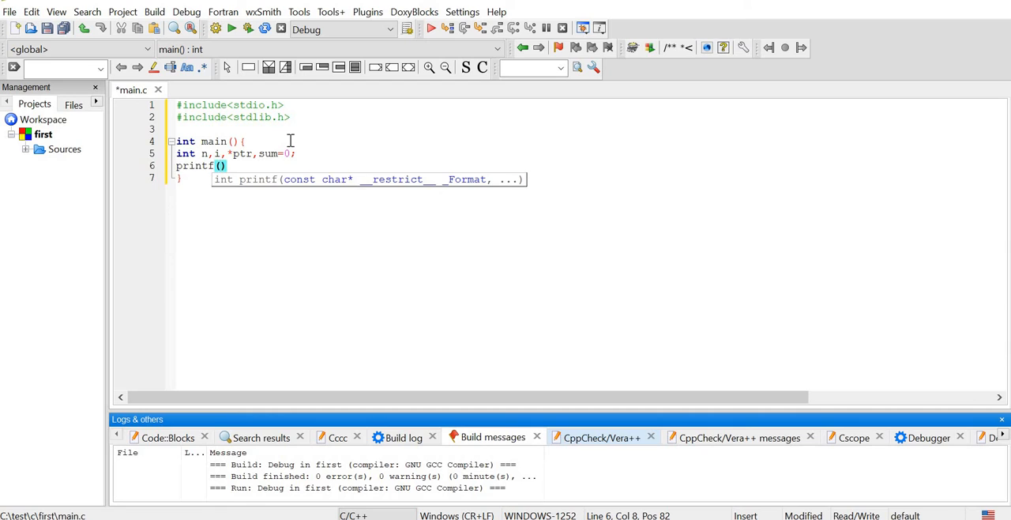
text("")
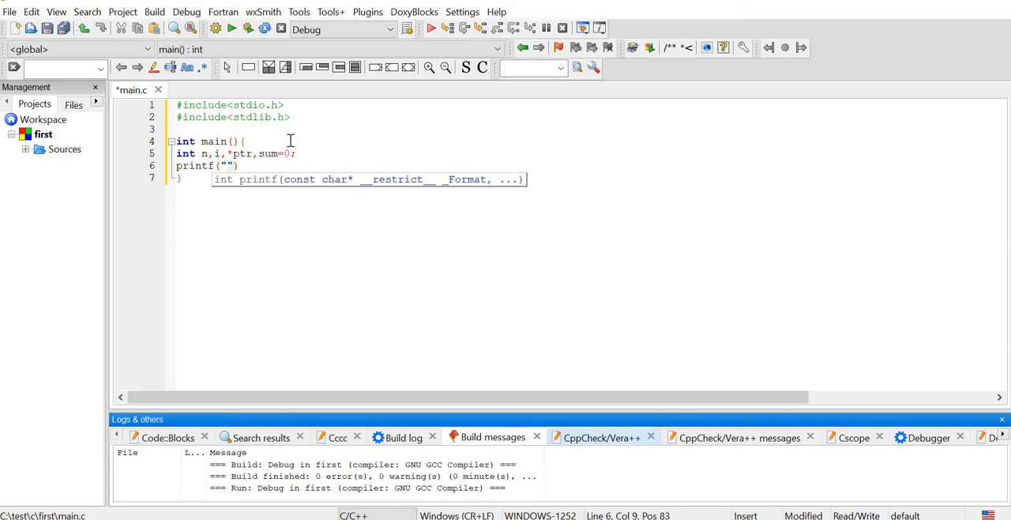
text(Enter)
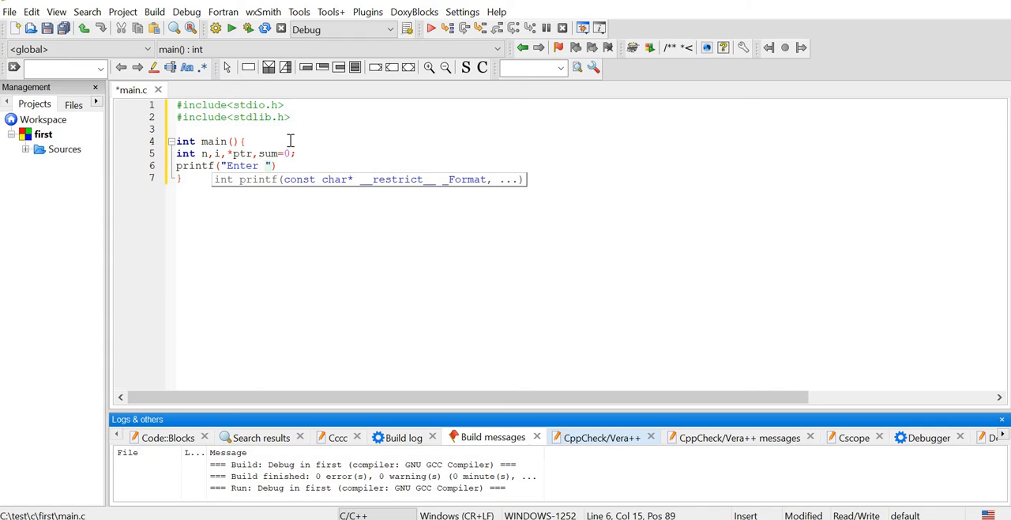
text(number of n)
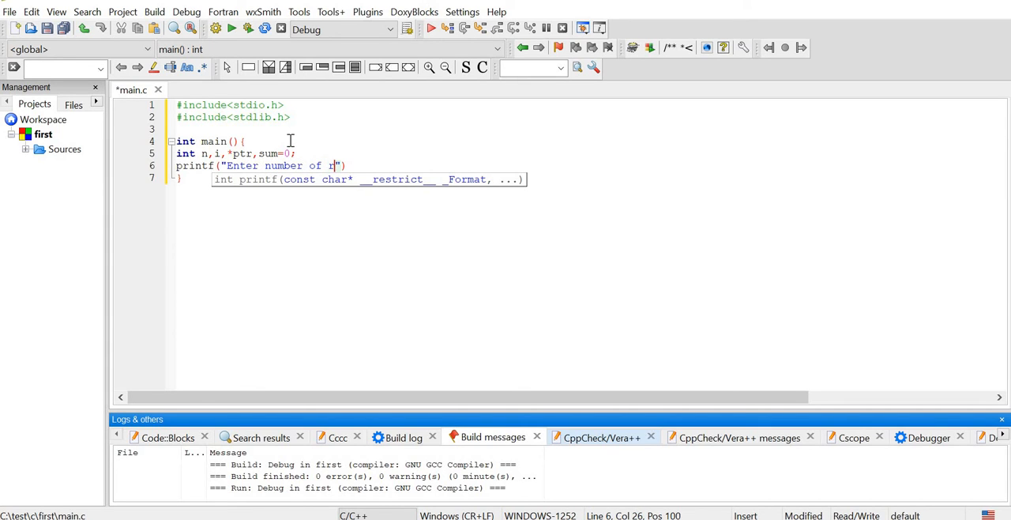
text(element)
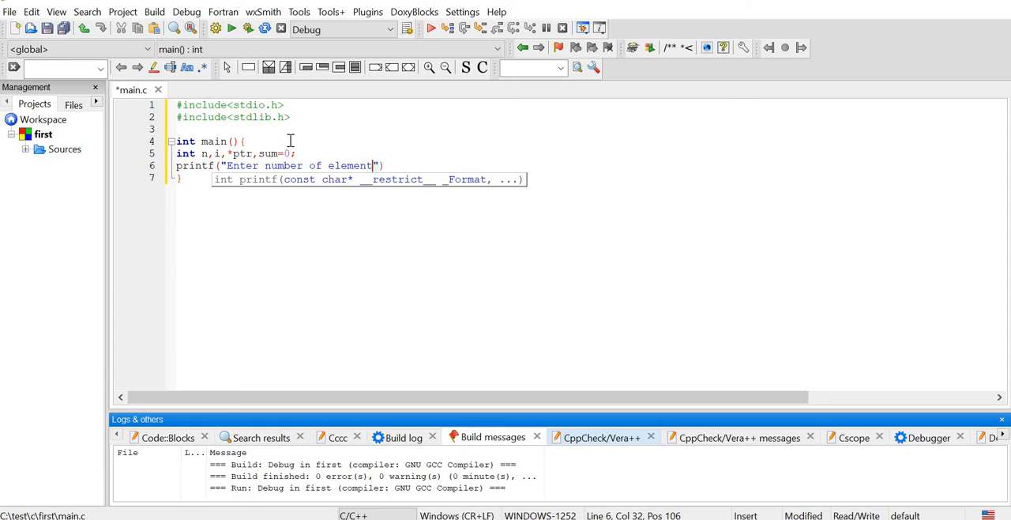
text(s:)
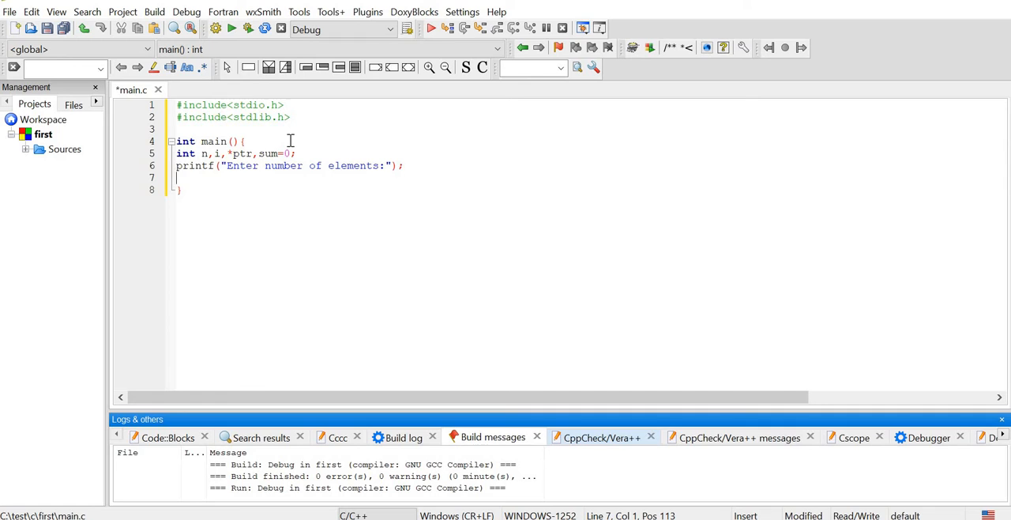
Step: Read the count with scanf("%d",&n); and begin the ptr= assignment line
text(scanf("%d)
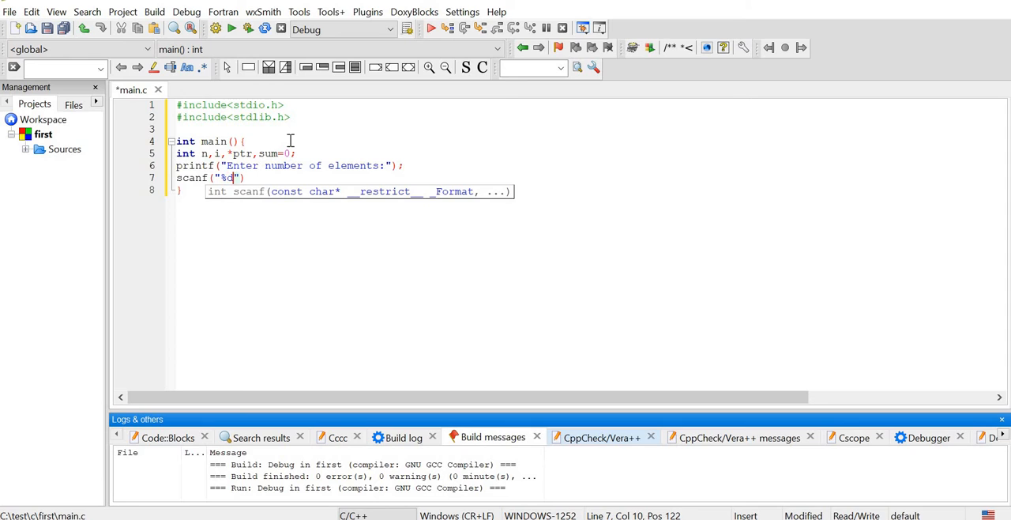
text(",)
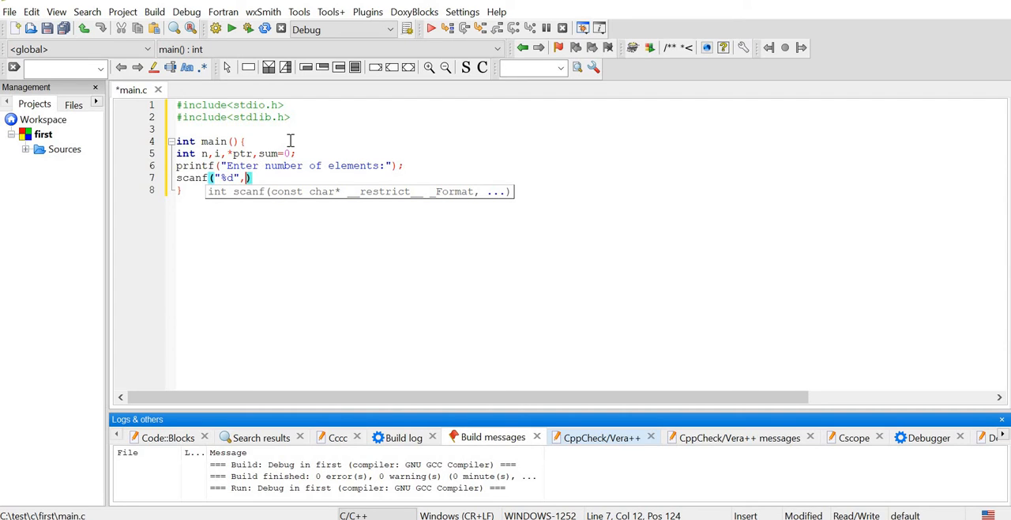
text(&n)
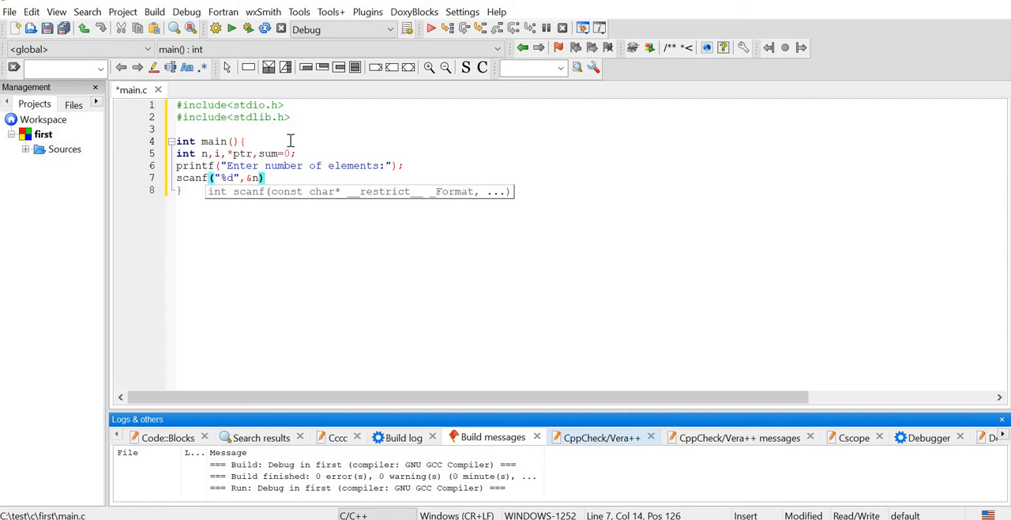
text(;)
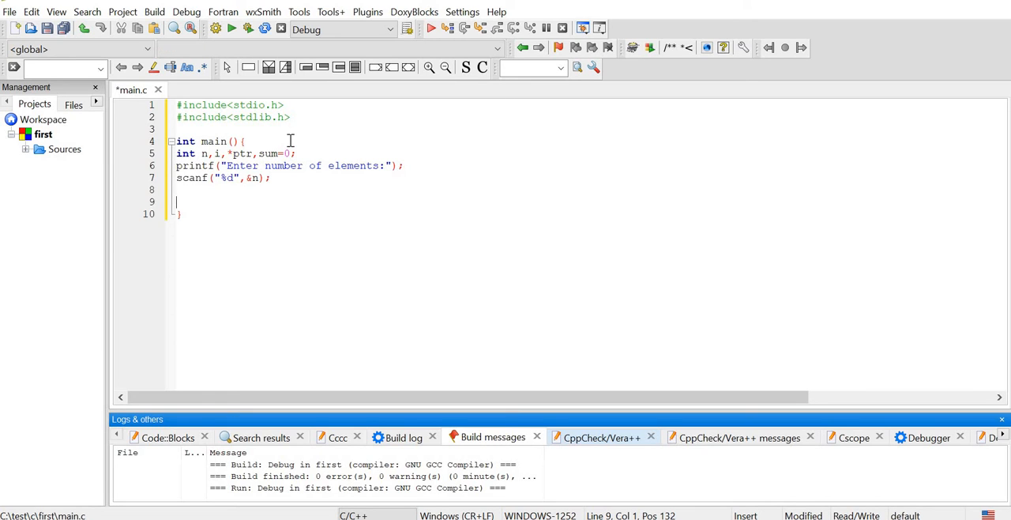
text(ptr=)
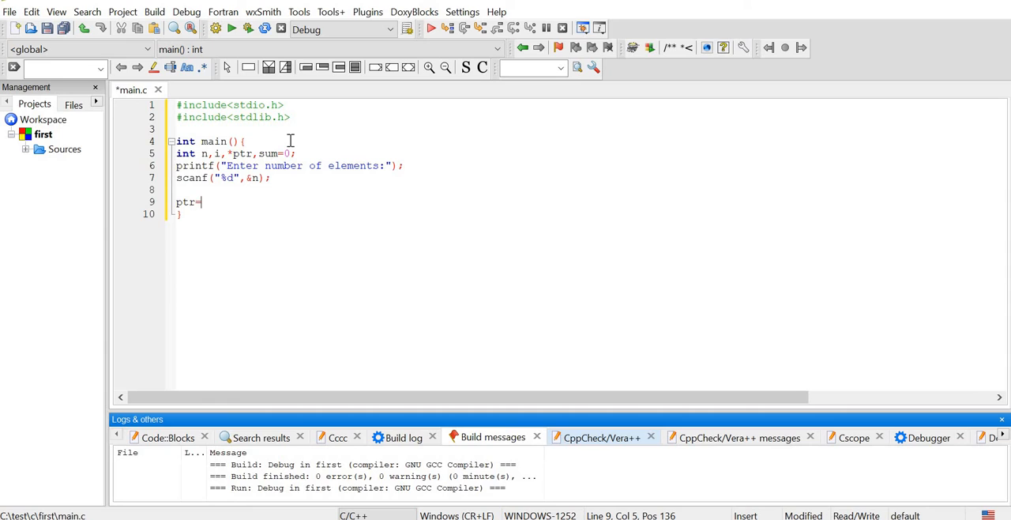
Step: Complete ptr=(int*)malloc(n*sizeof(int)); to allocate n integers
text(())
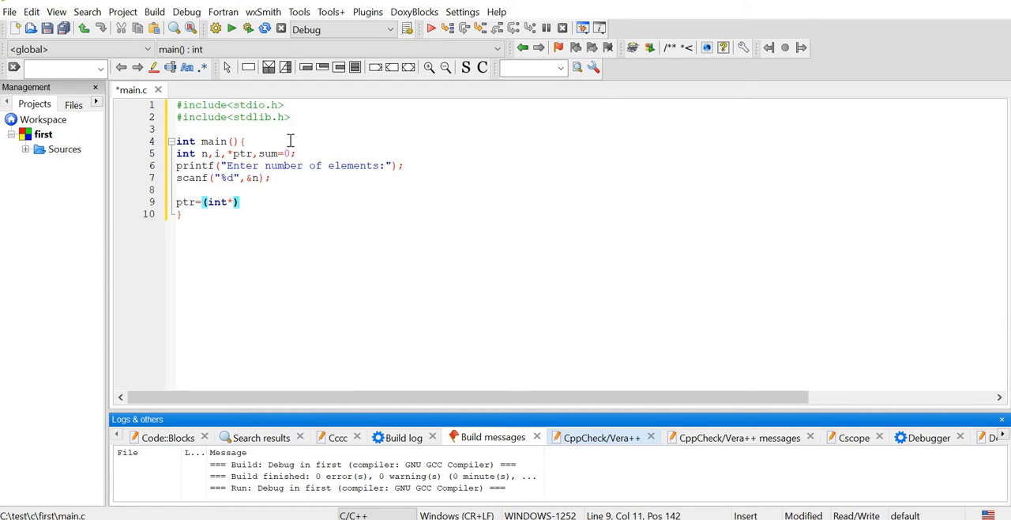
text(mall)
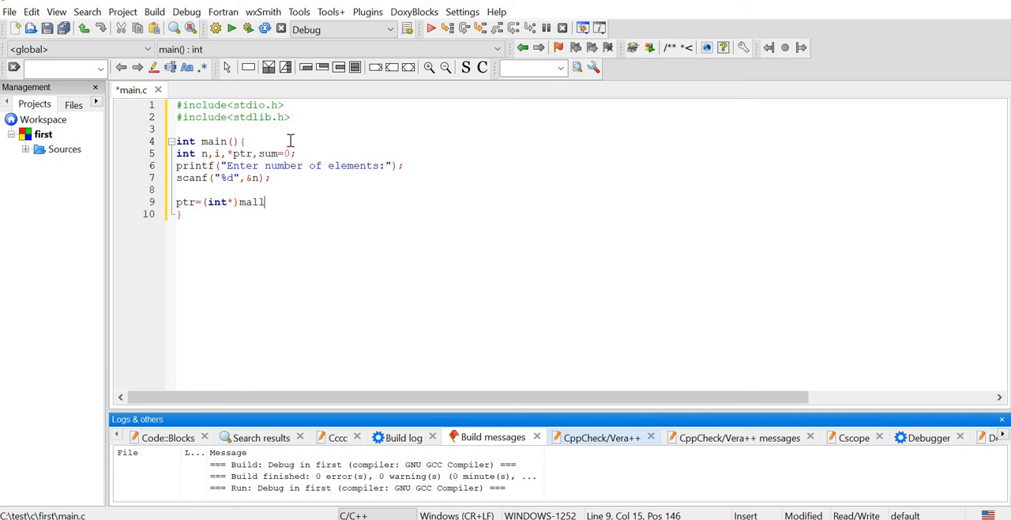
text(oc())
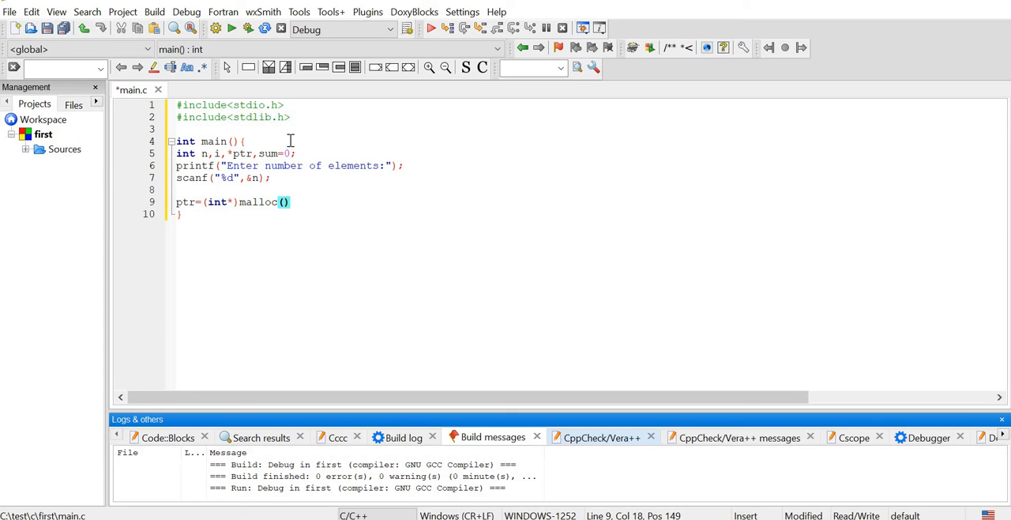
text(n)
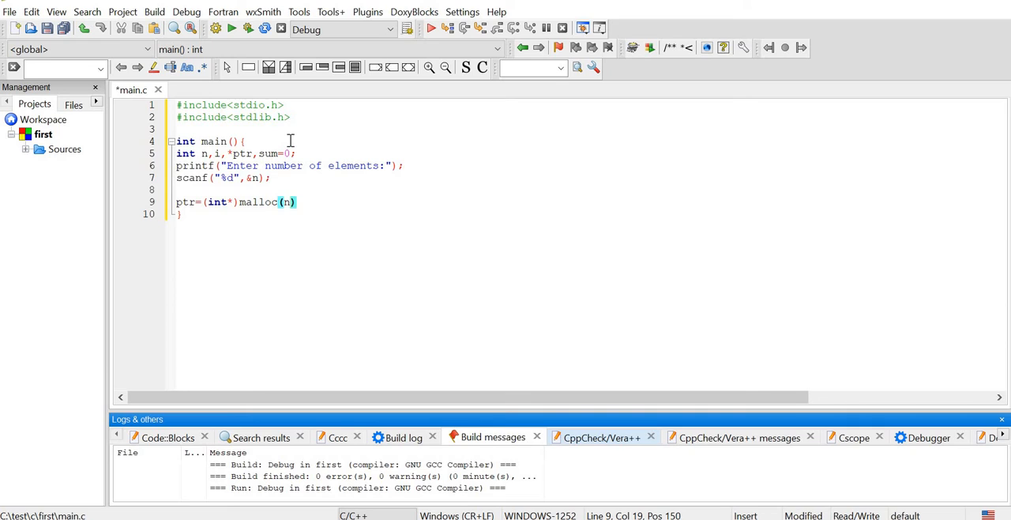
text(*)
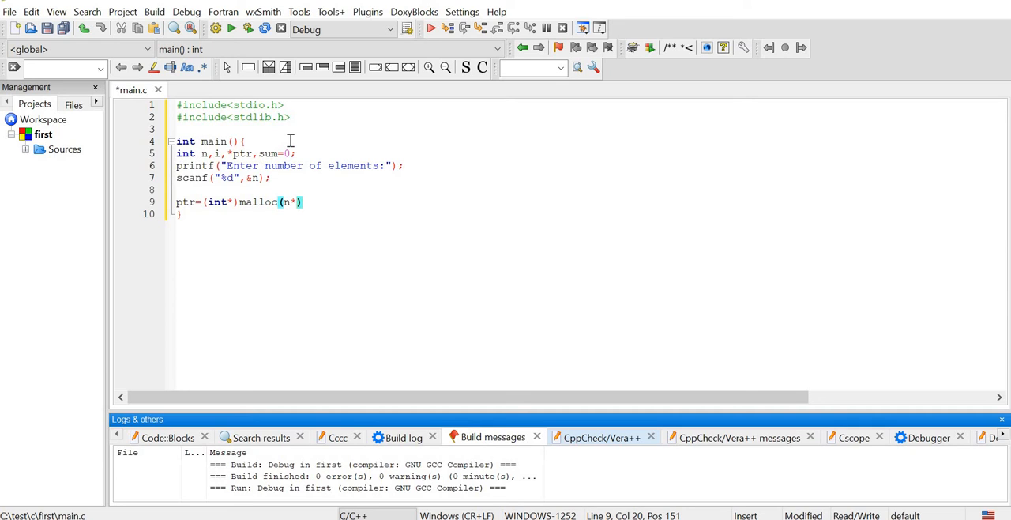
text(sizeof()
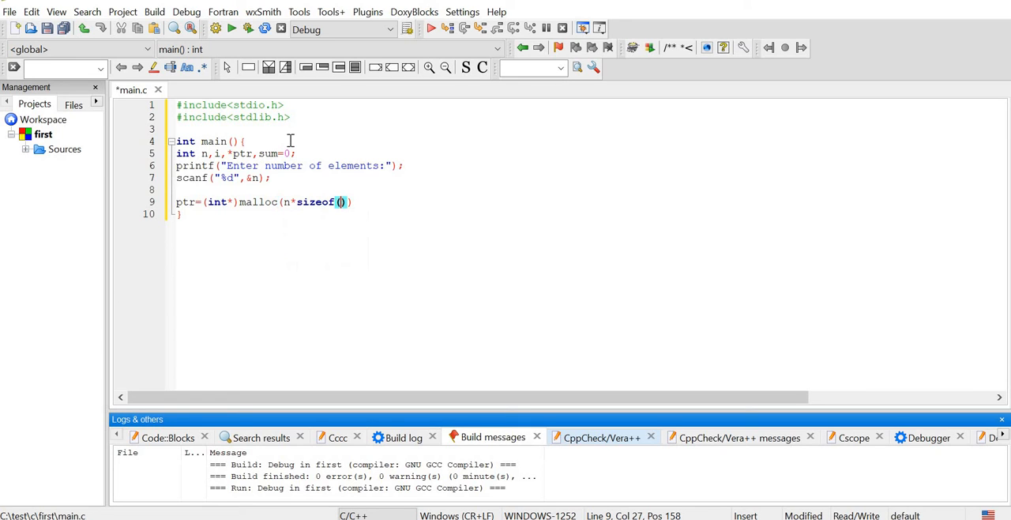
text(int)
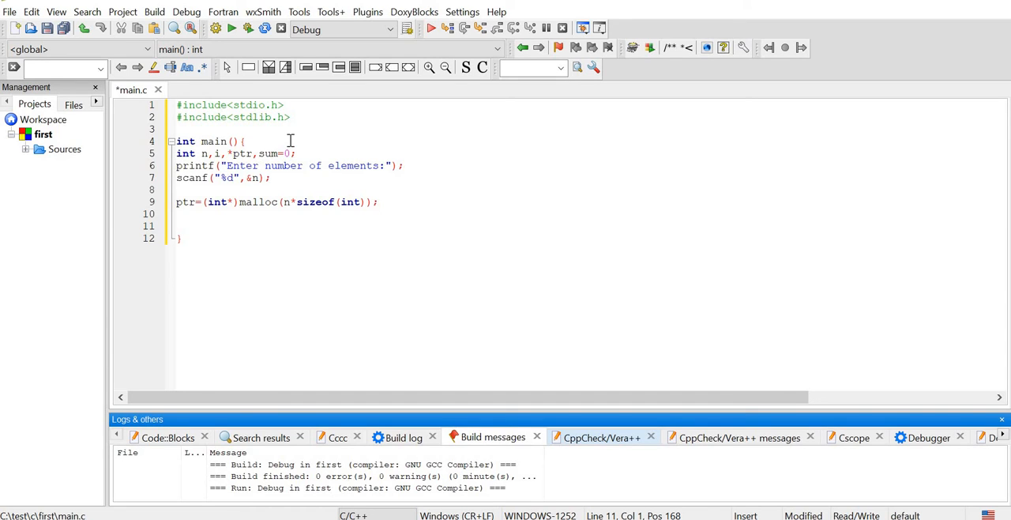
Step: Open an if(ptr==NULL){ block after the malloc line
text(if()
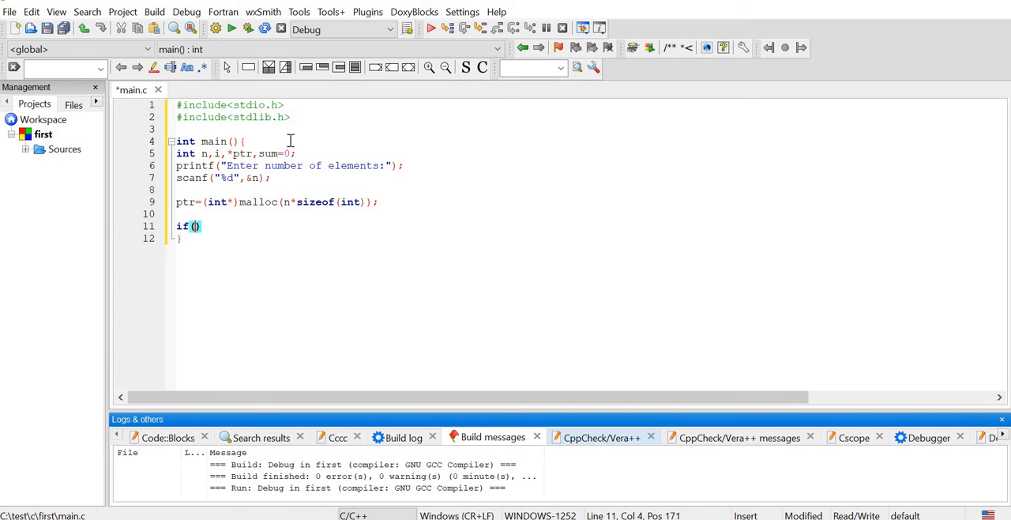
text(p)
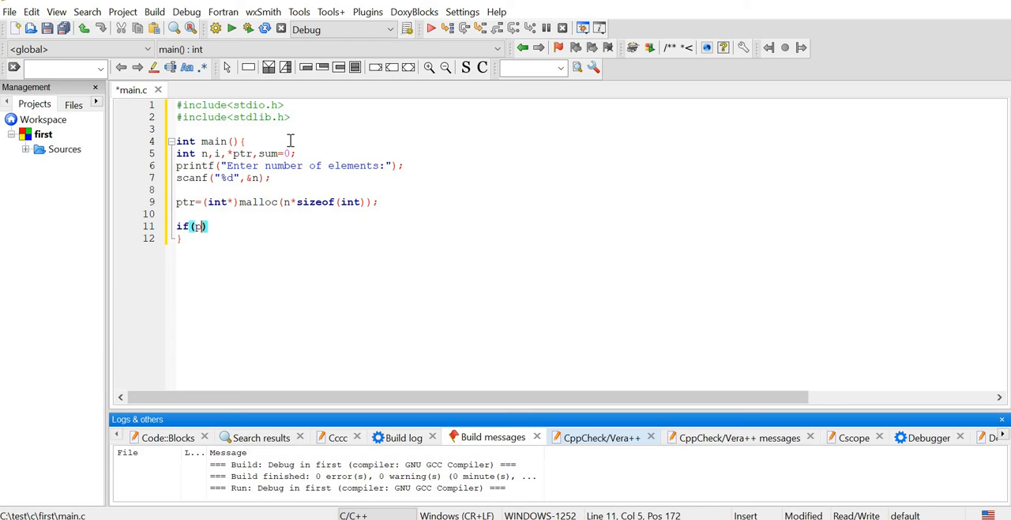
text(tr==)
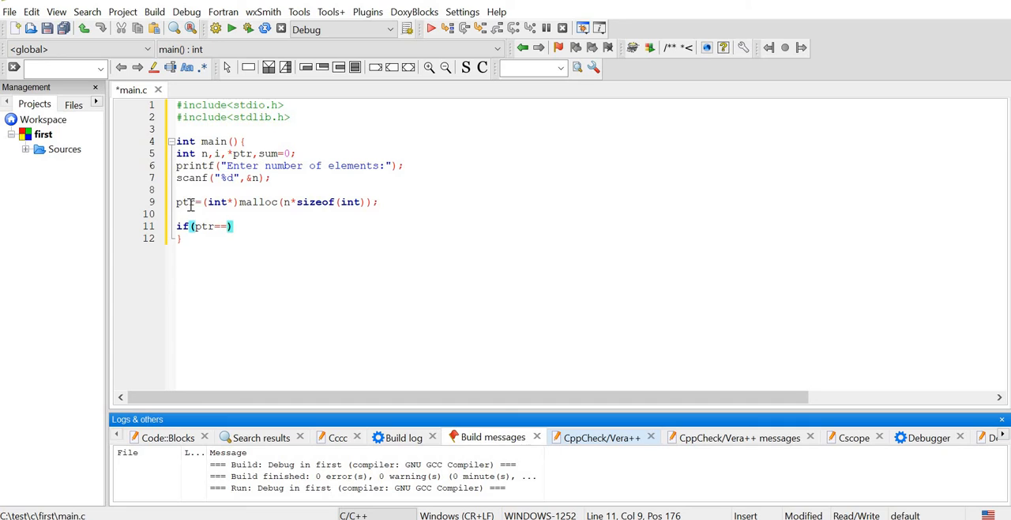
mouse_move(325, 244)
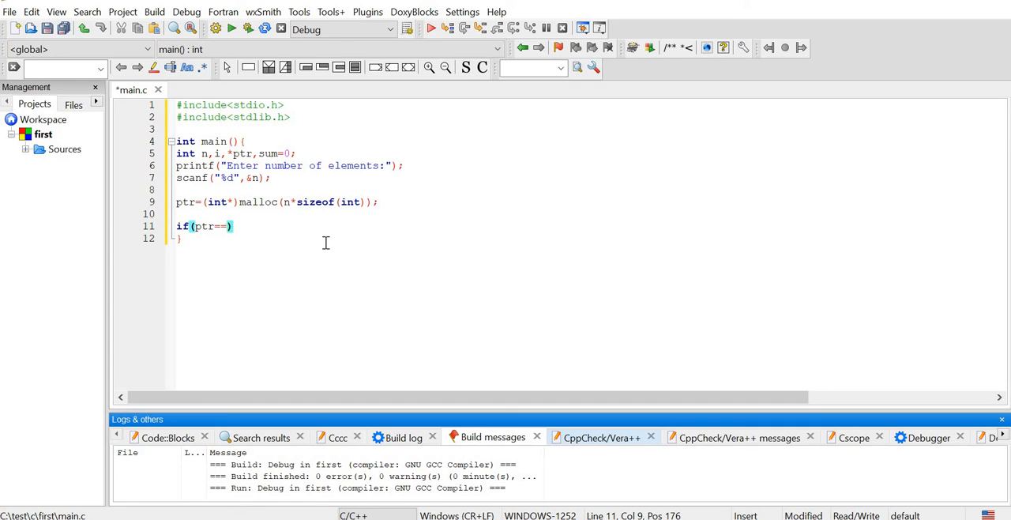
text(NULL)
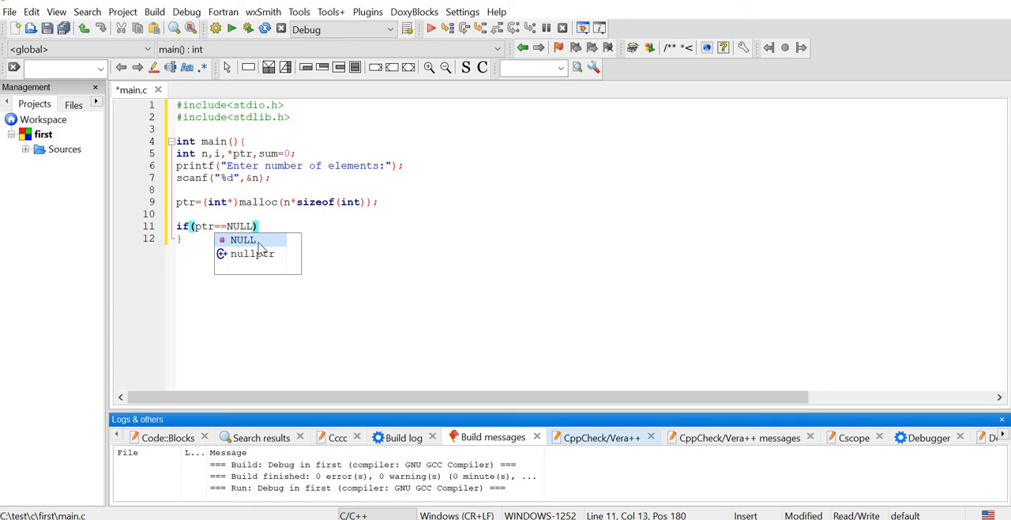
text({)
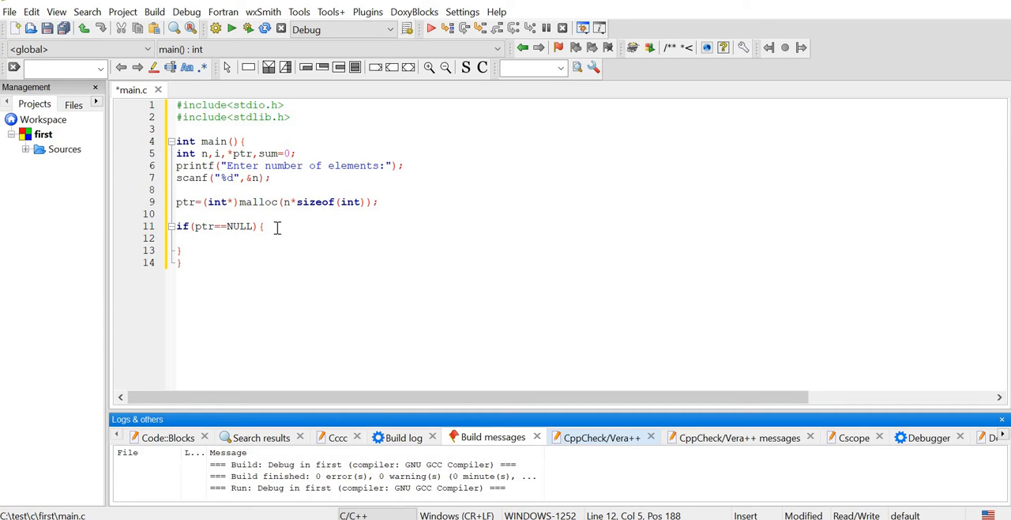
Step: Inside the block, print "sorry! unable to allocate memory" and call exit(0);
text(printf("s)
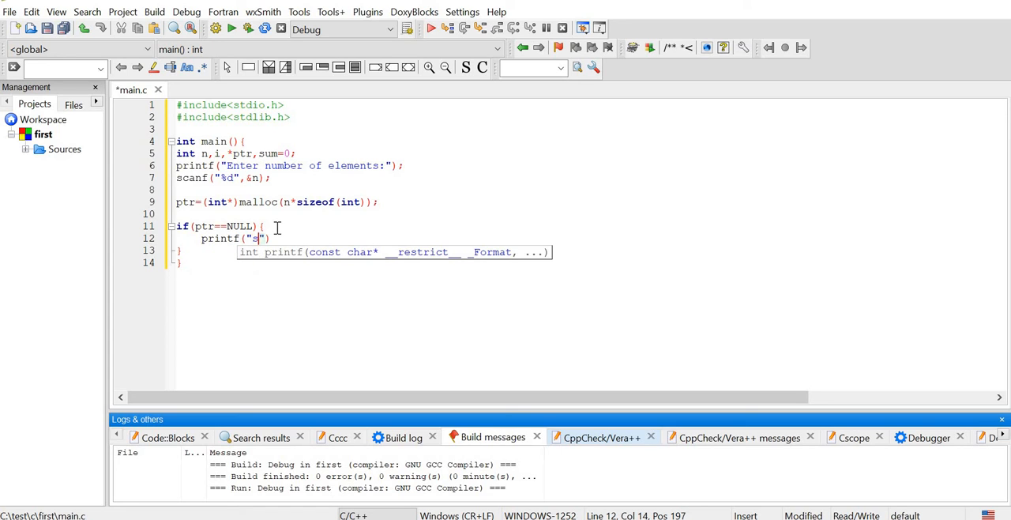
text(orry!)
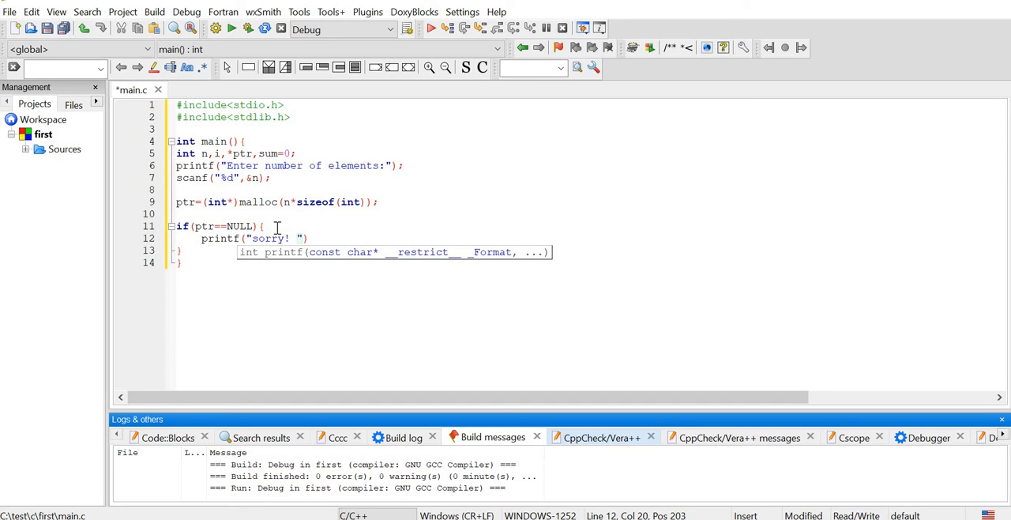
text(unable t)
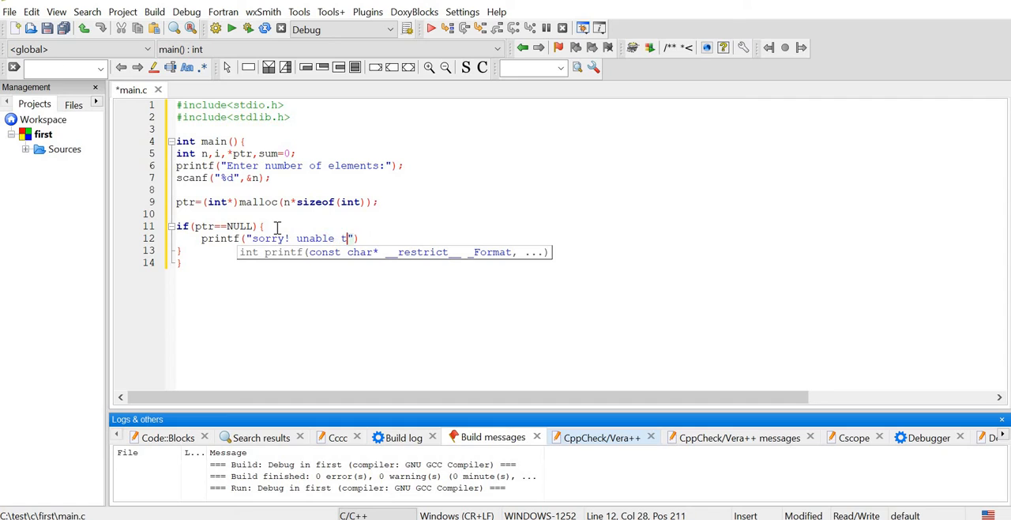
text(o allocate mem)
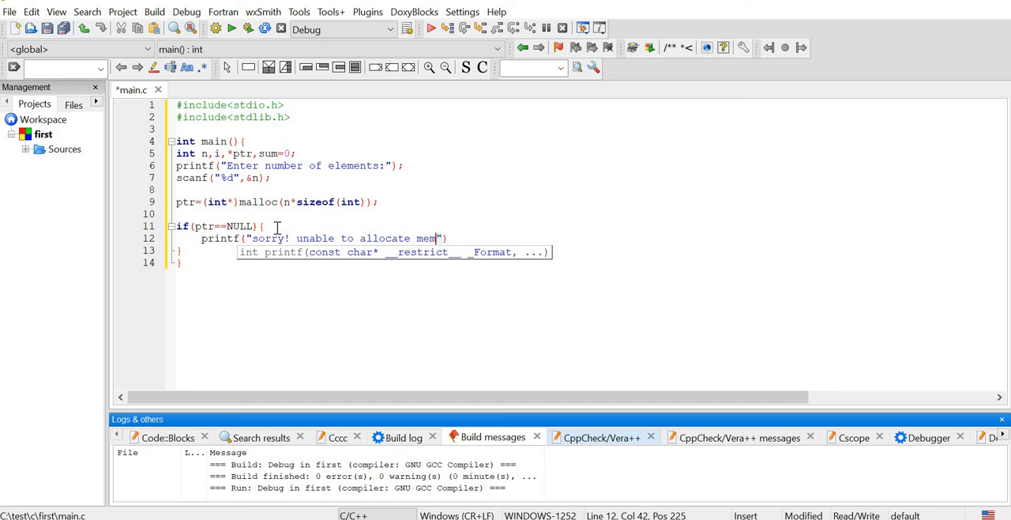
text(r)
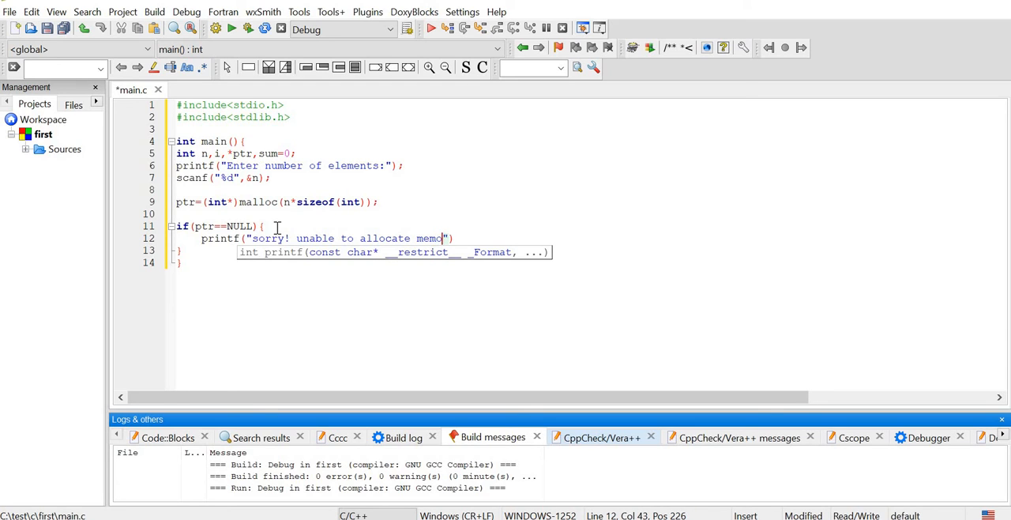
text(ry)
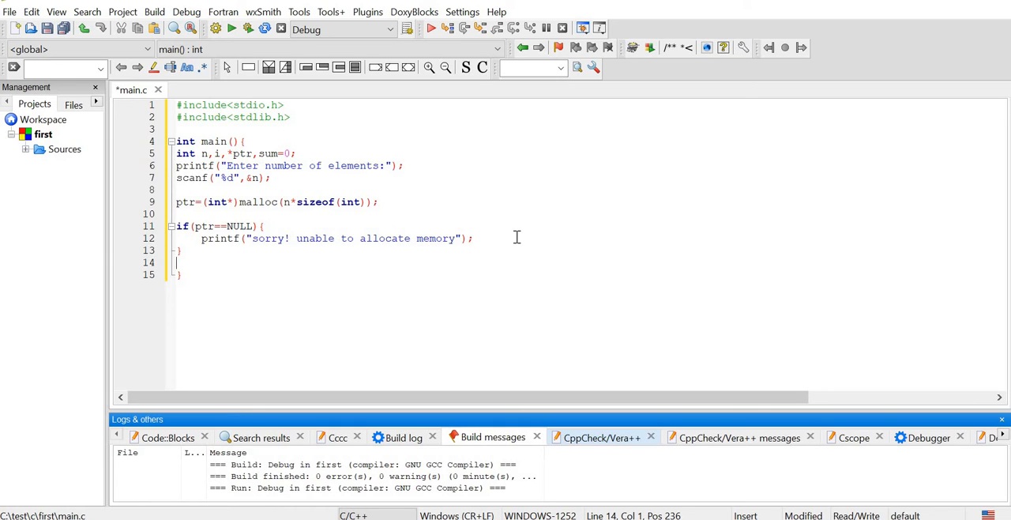
text(e)
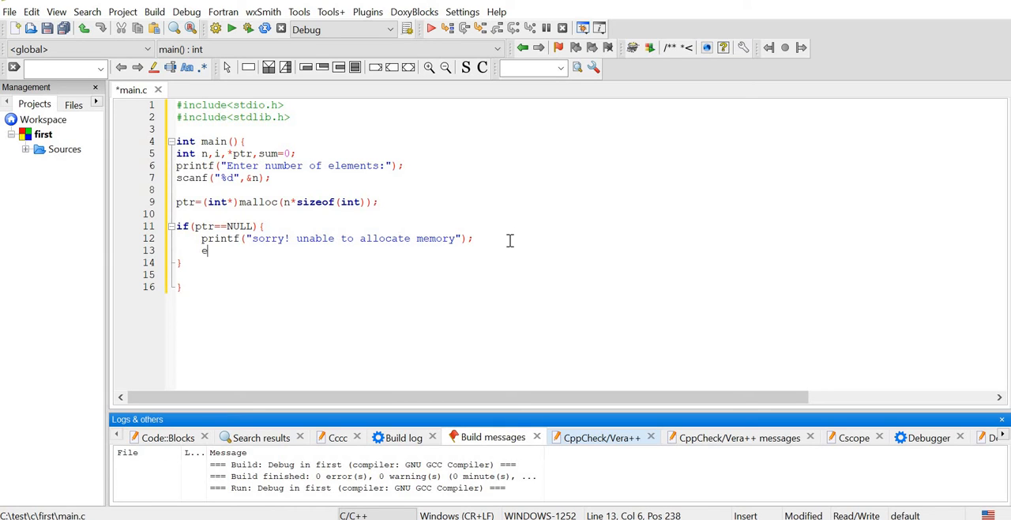
text(xit)
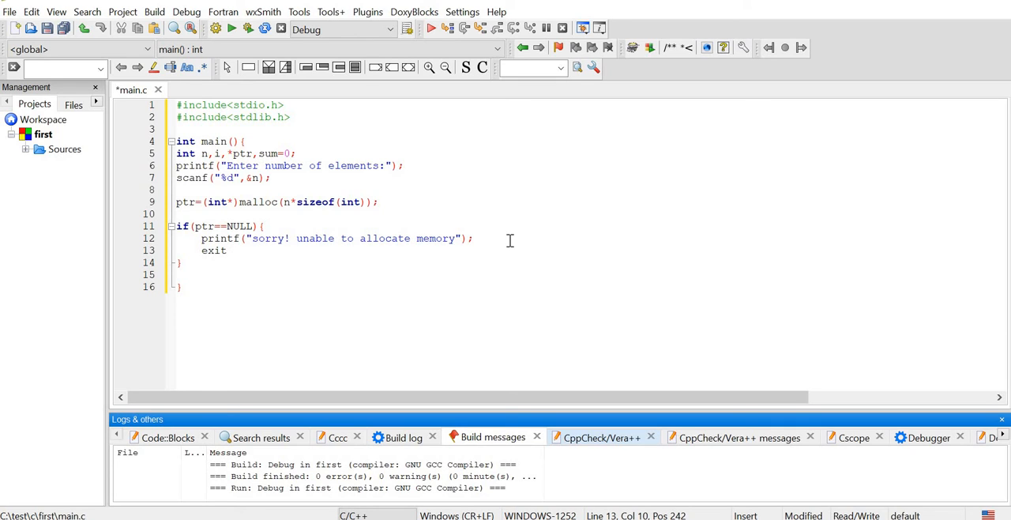
text((0);)
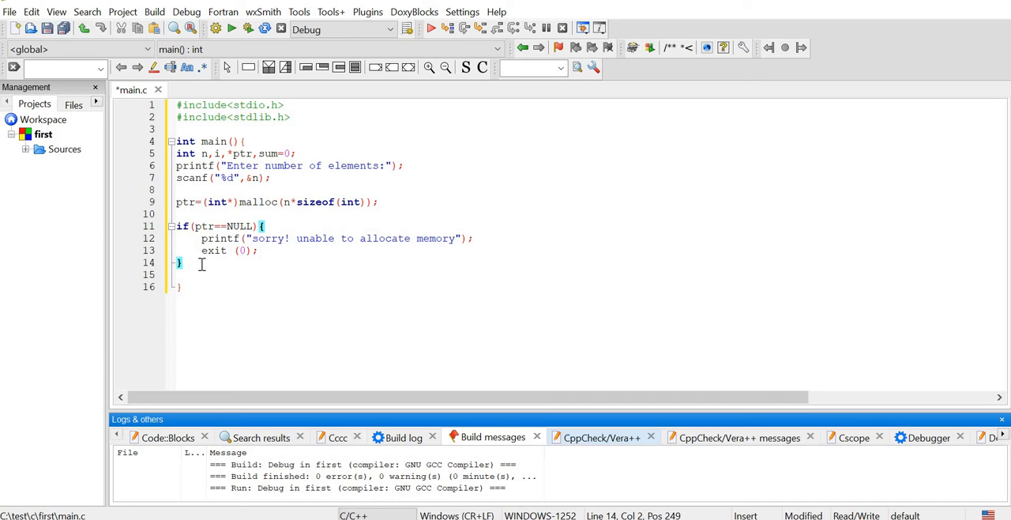
Step: Add printf("Enter elements:"); on a new line after the NULL check
text(p)
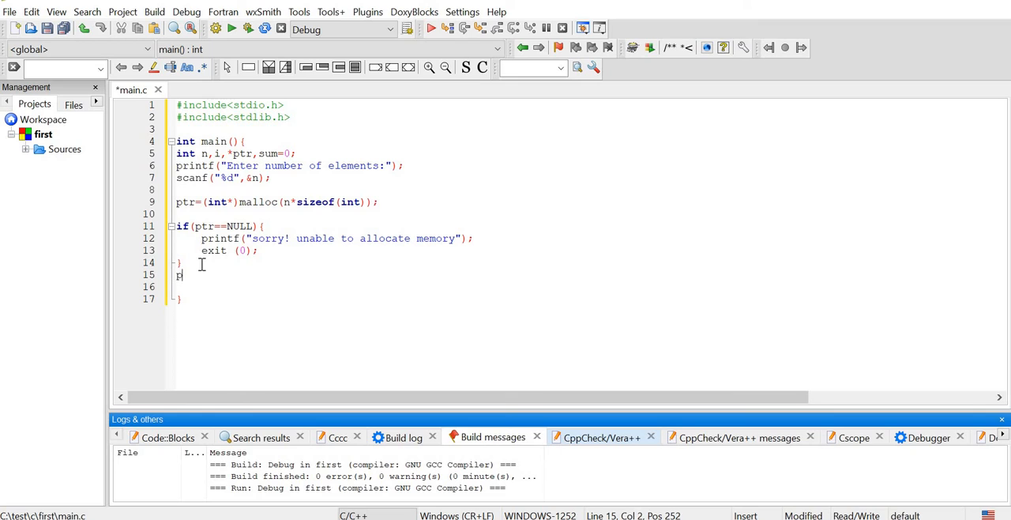
text(rintf()
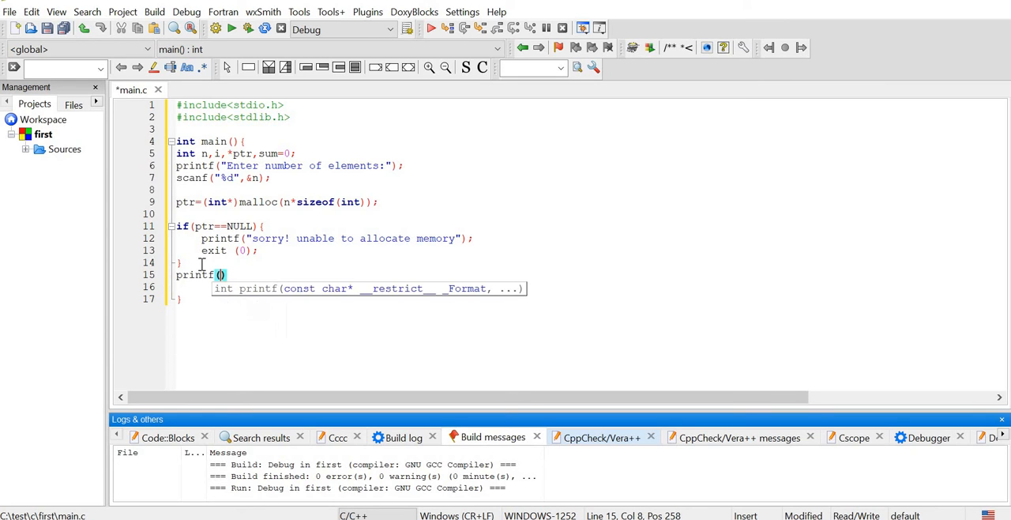
text("")
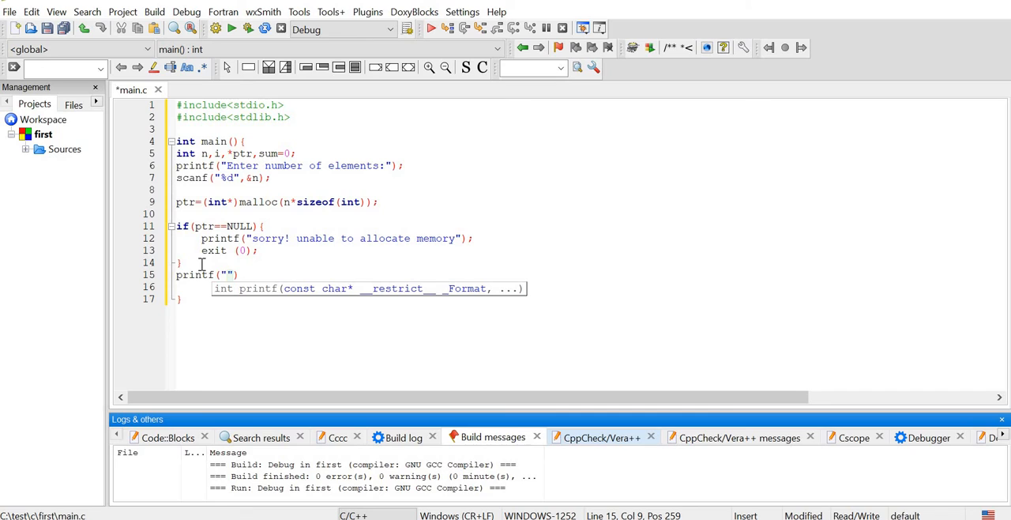
text(Enter)
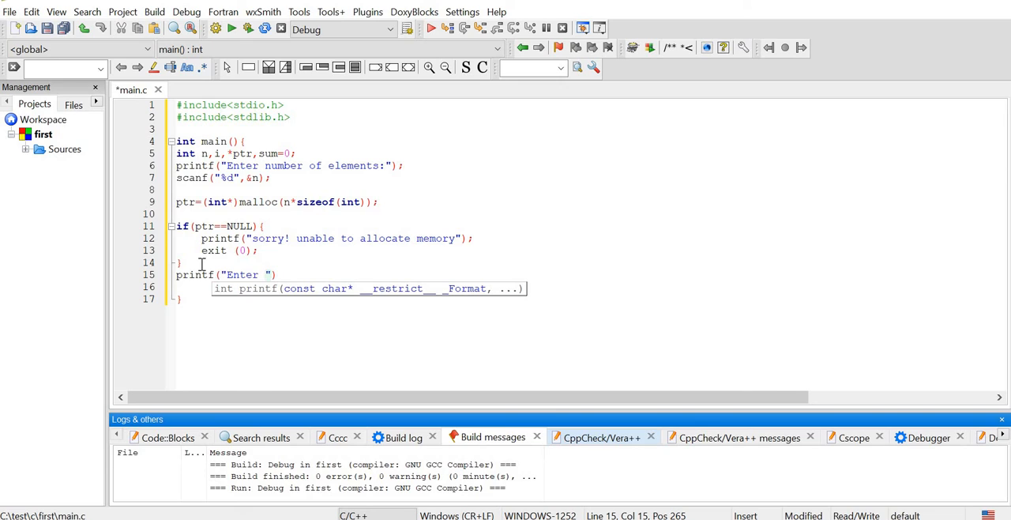
text(elements)
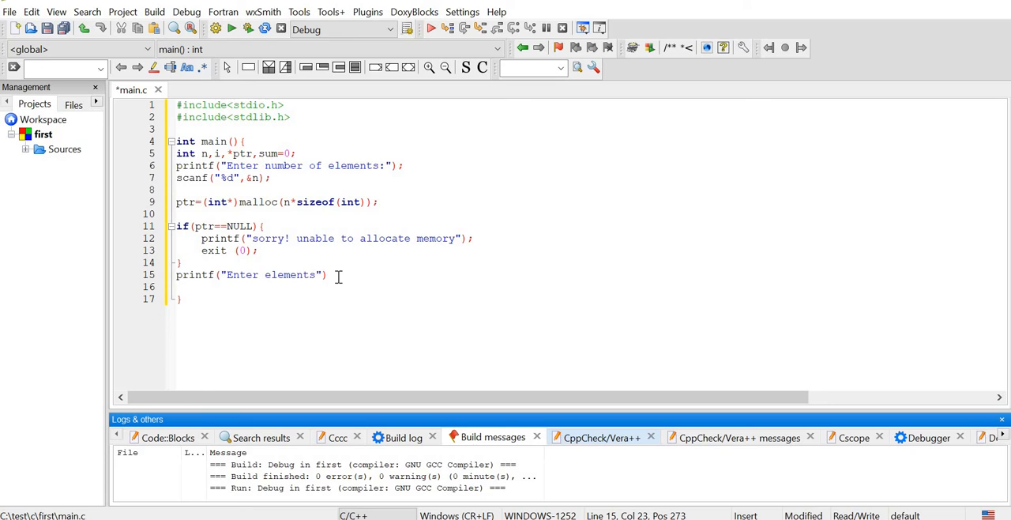
text(:)
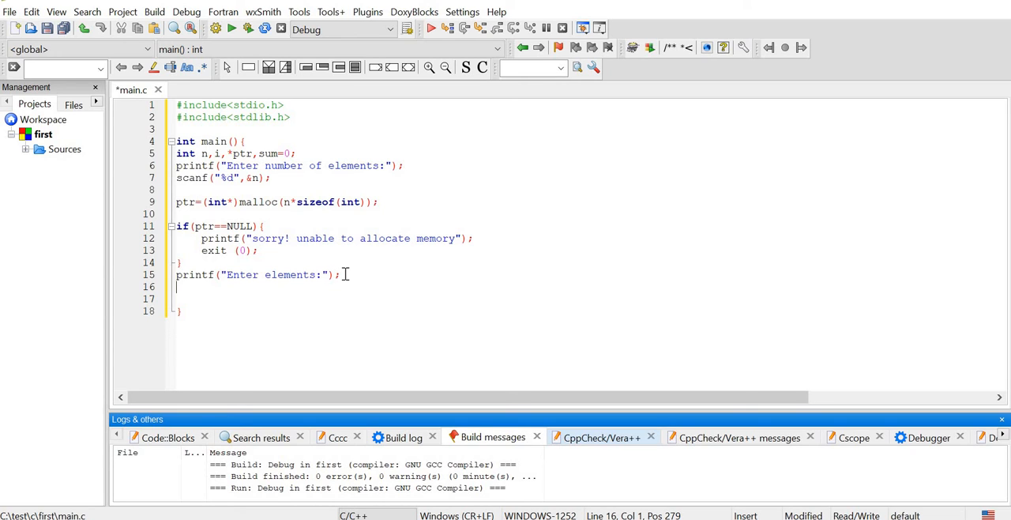
Step: Write the loop header for(i=0;i<n,++i){ after the prompt
text(for)
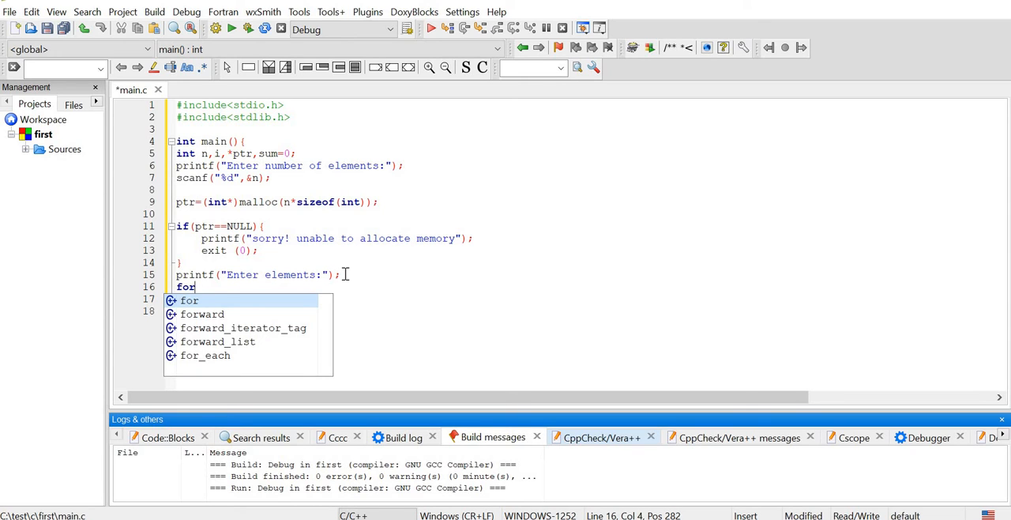
text((i=)
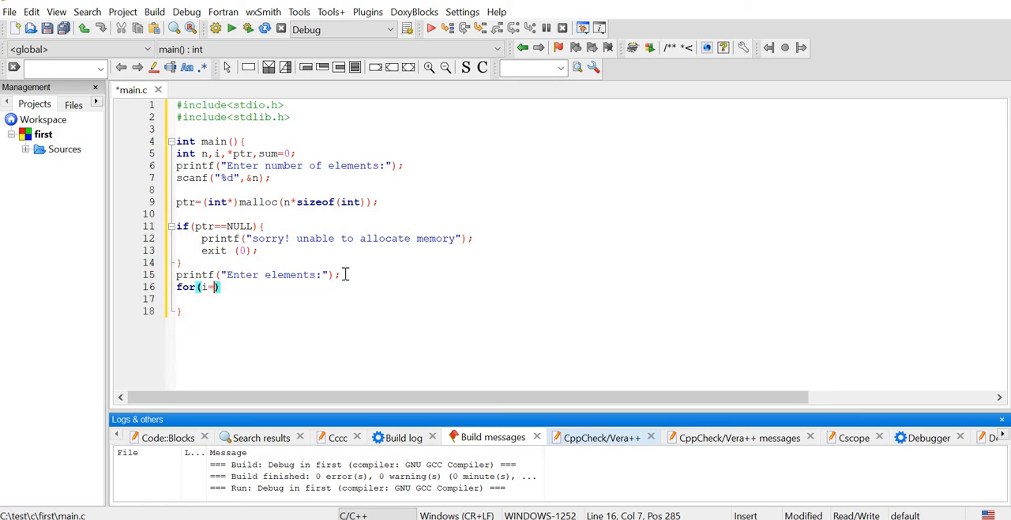
text(=0;)
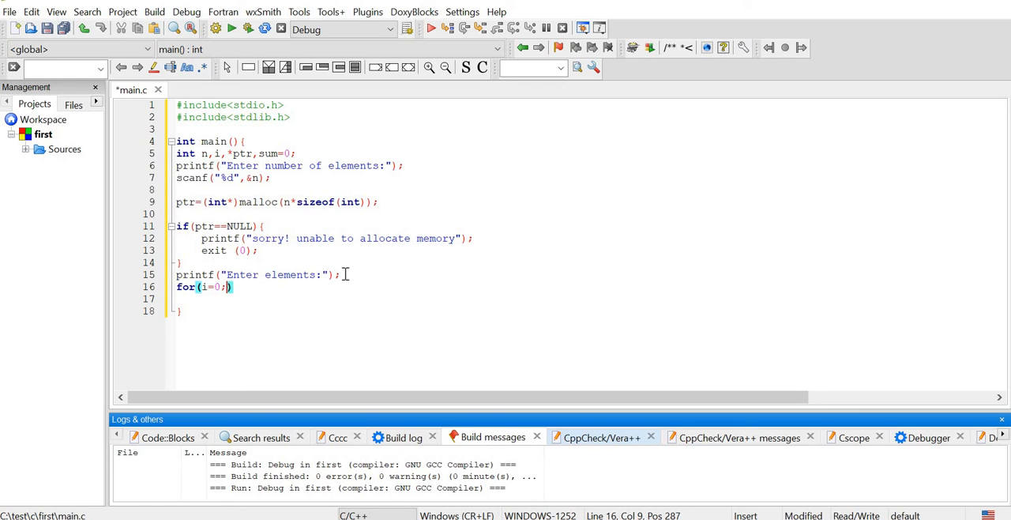
text(i<)
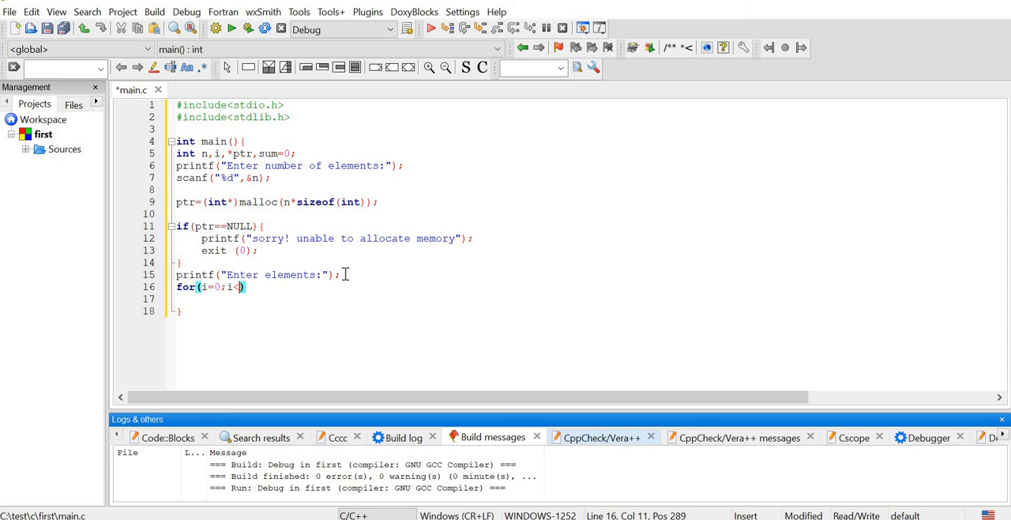
text(n)
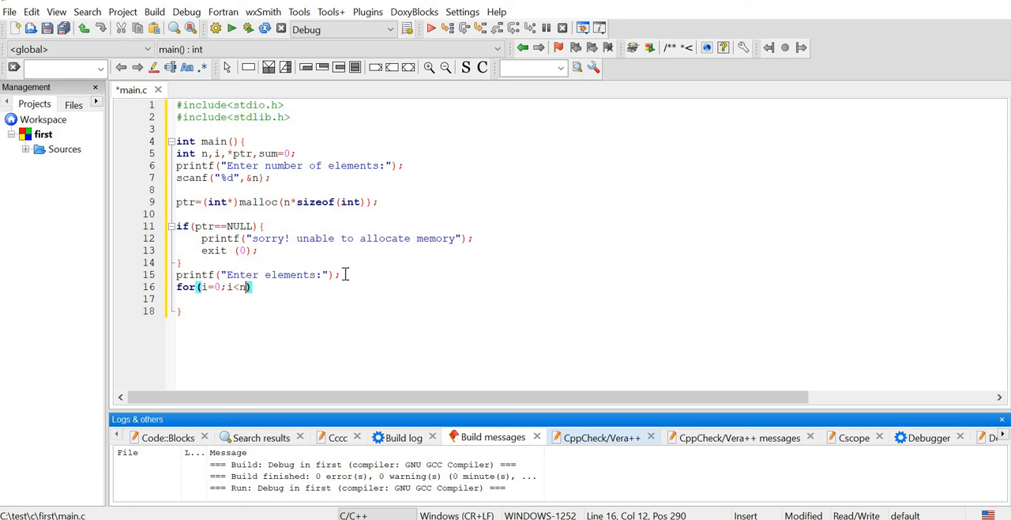
text(,)
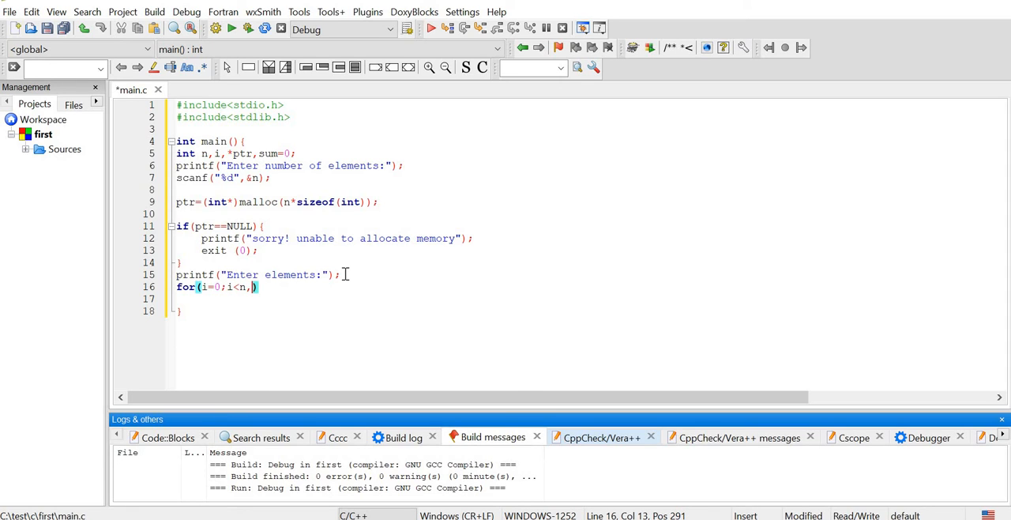
text(++i)
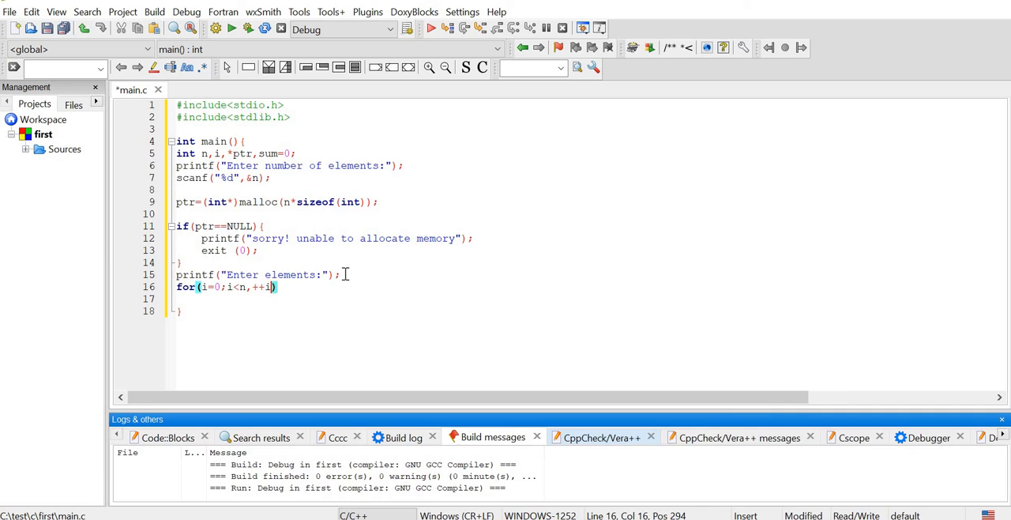
text({)
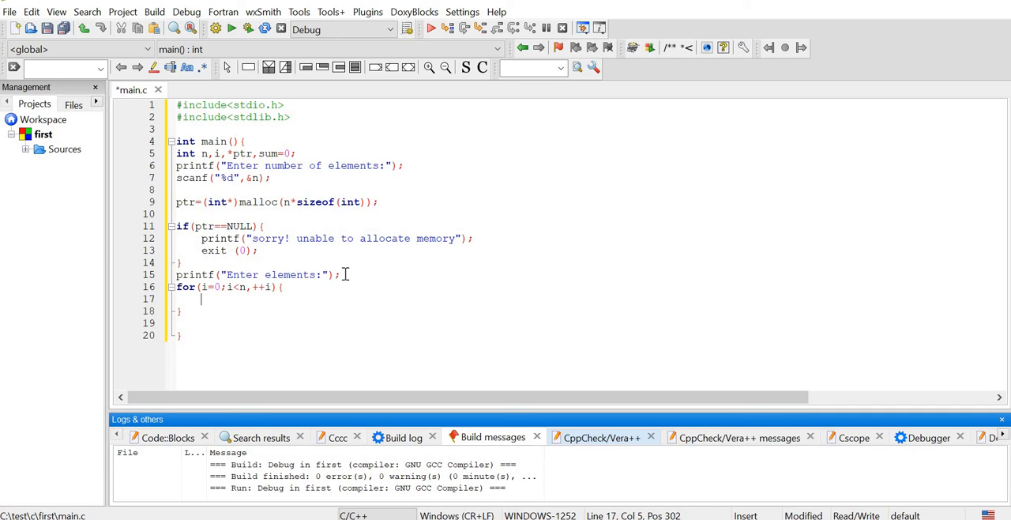
Step: Read each element inside the loop with scanf("%d",ptr+i);
text(scanf()
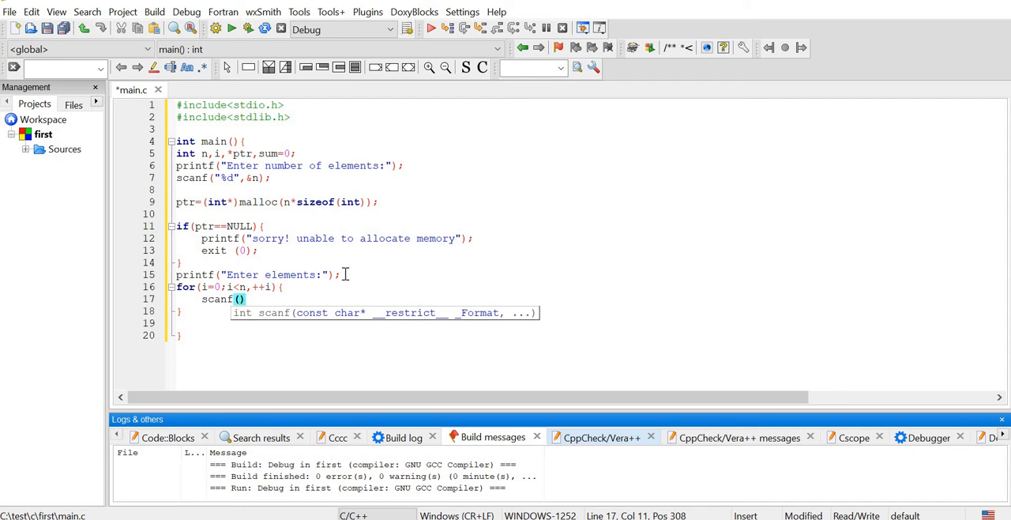
text(")
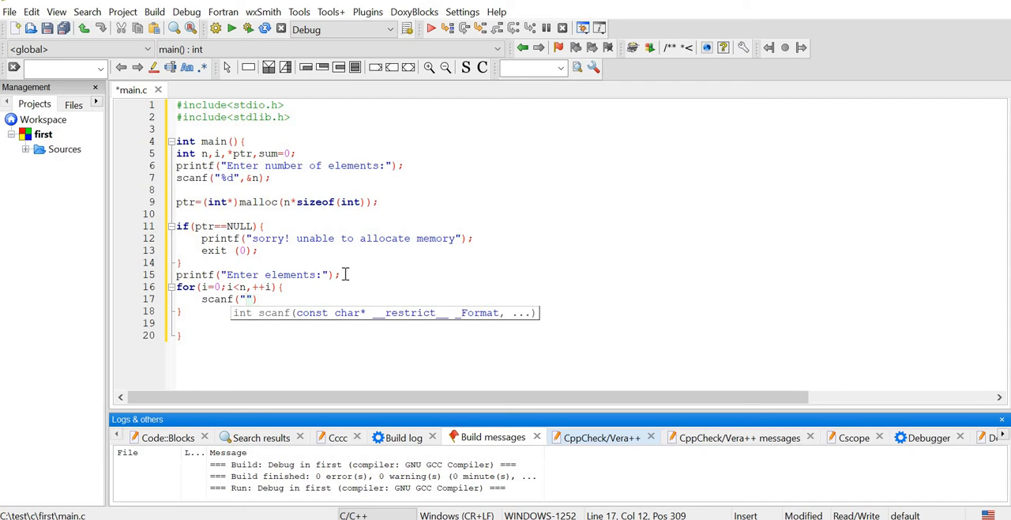
text(%d)
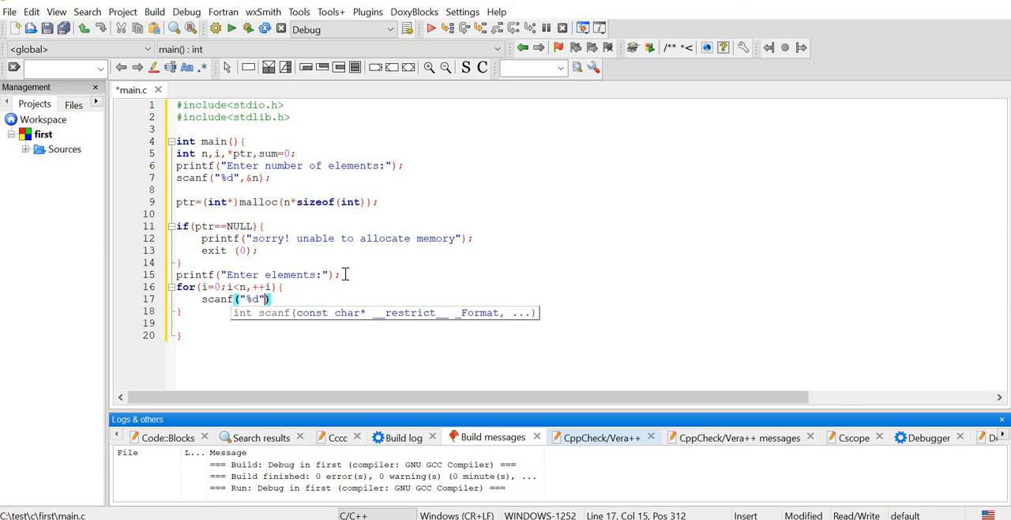
text(,ptr)
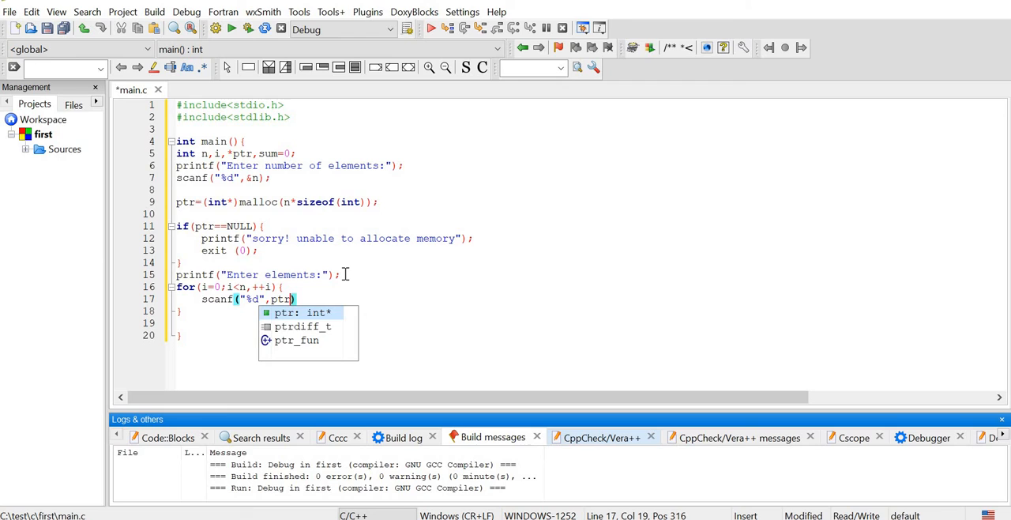
text(+)
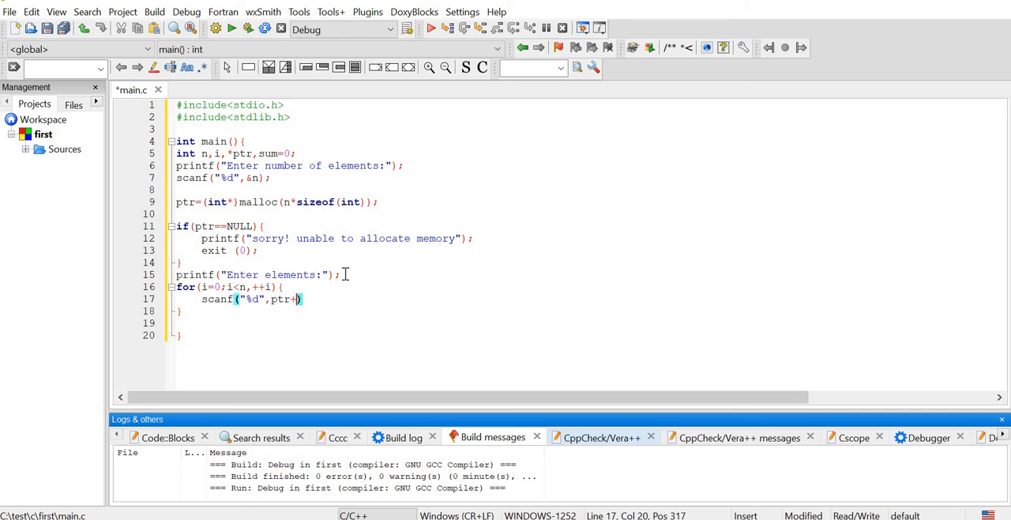
text(i)
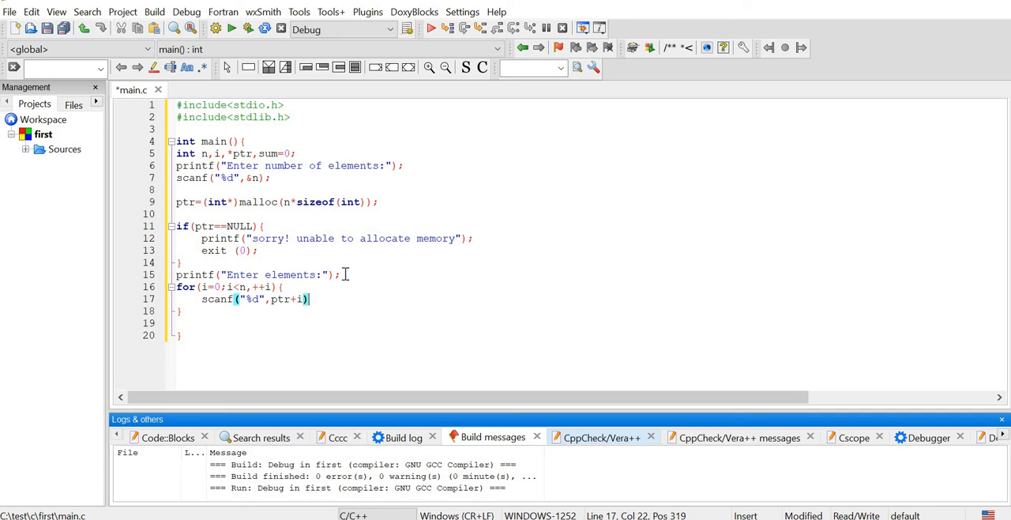
key(Return)
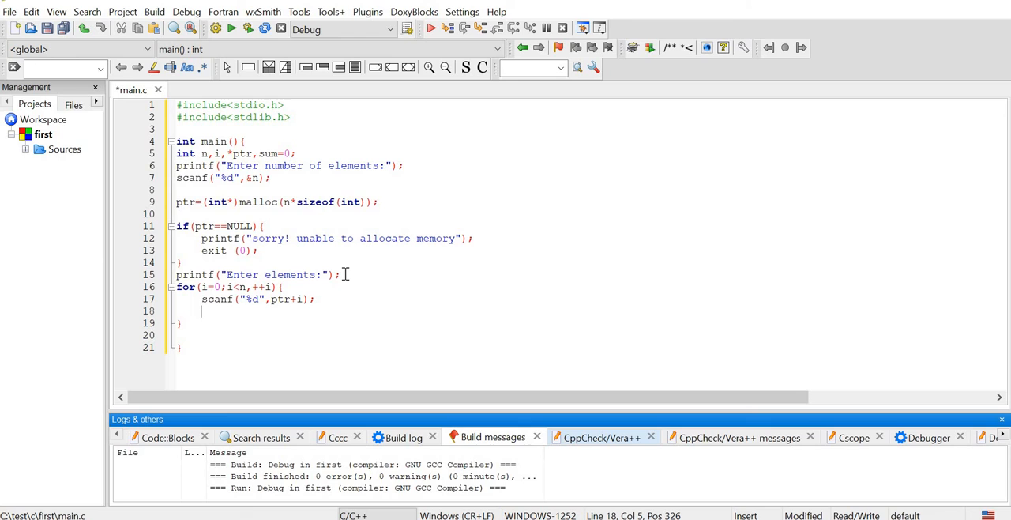
Step: Accumulate each element with sum +=*(ptr+i); after the scanf
text(su)
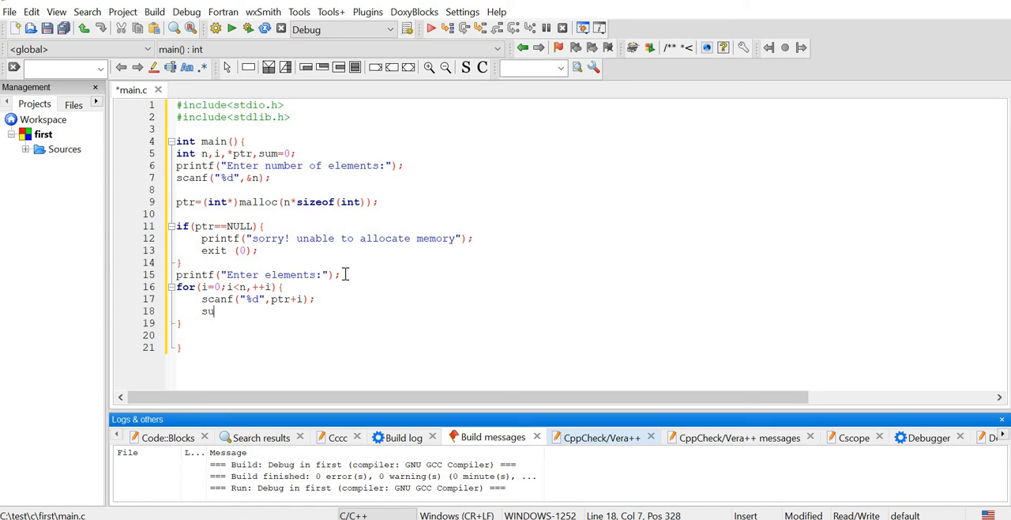
text(m)
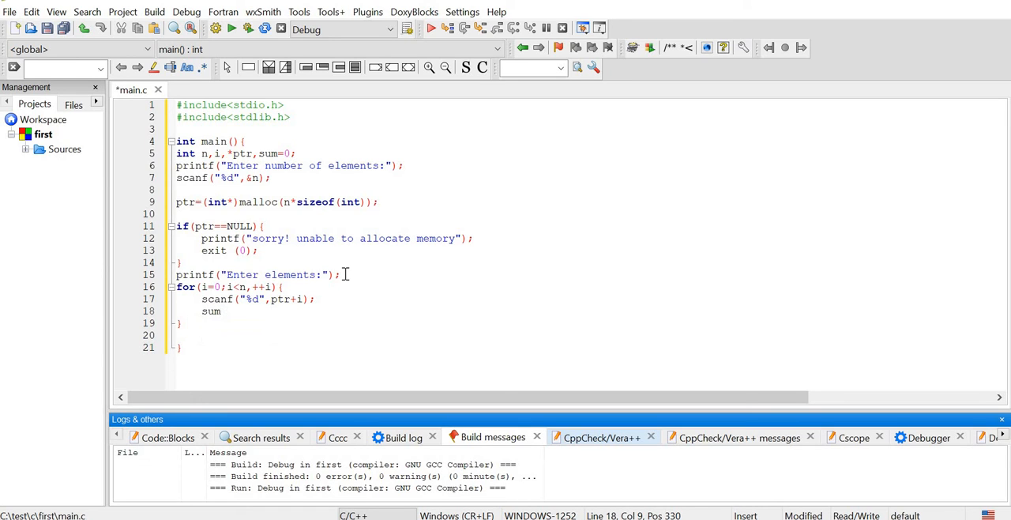
text(+=)
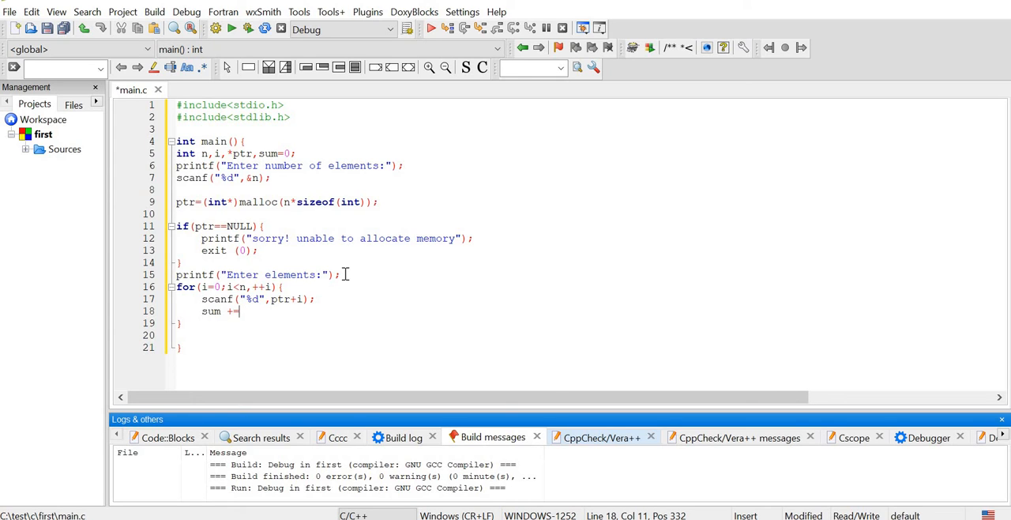
text(*())
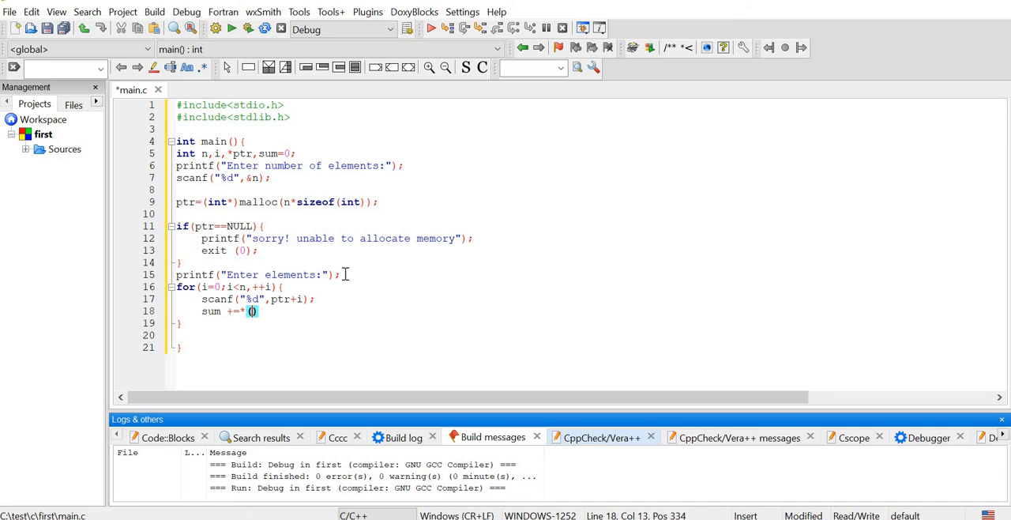
text(pt)
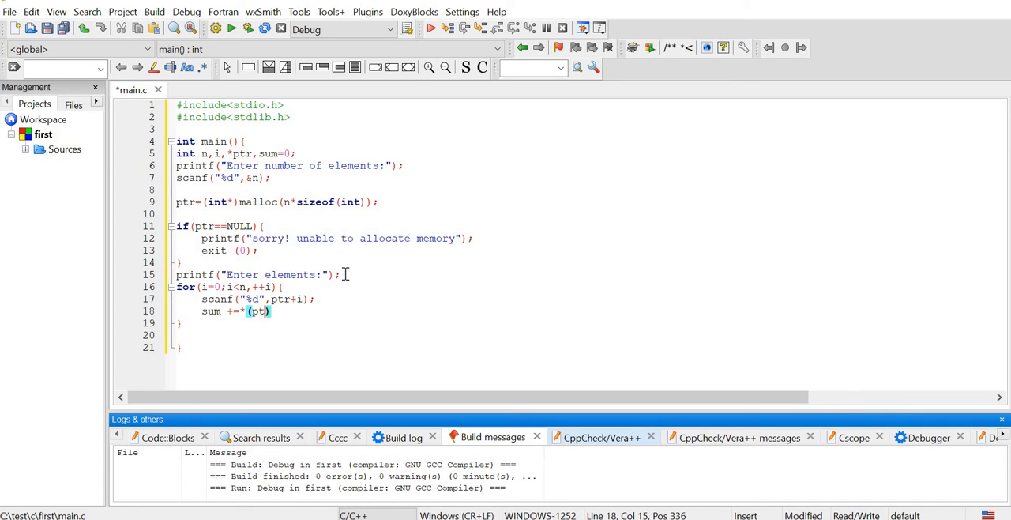
text(r+i)
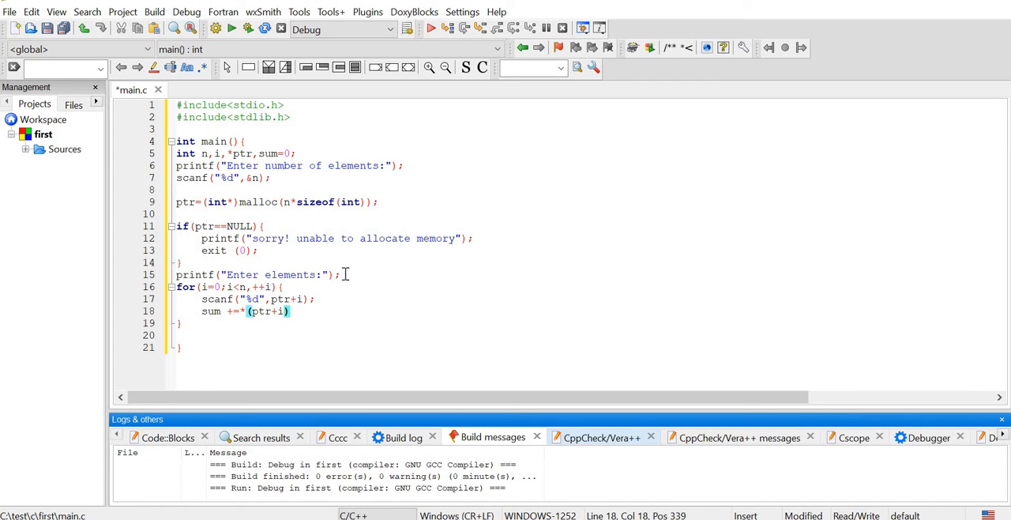
text(;)
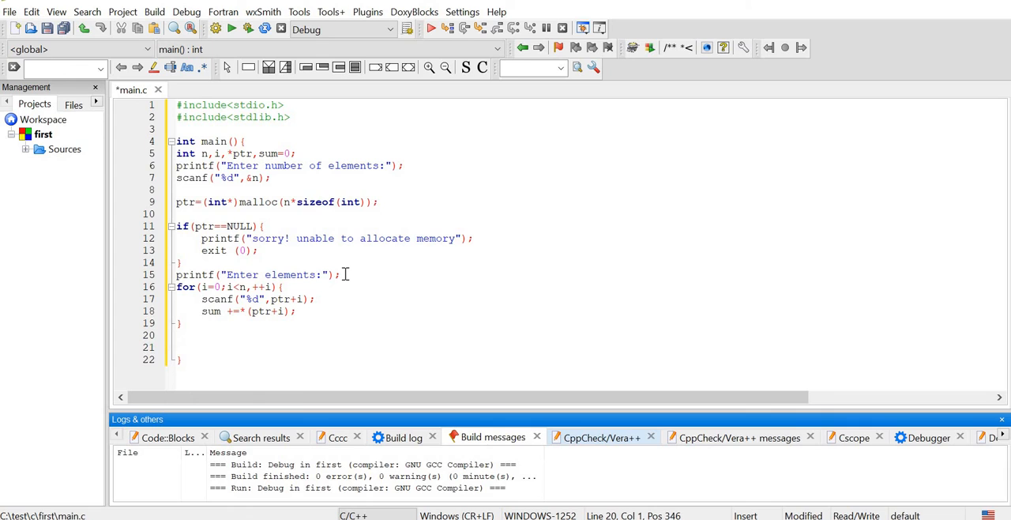
Step: Print the total after the loop with printf("sum=%d",sum);
text(printf()
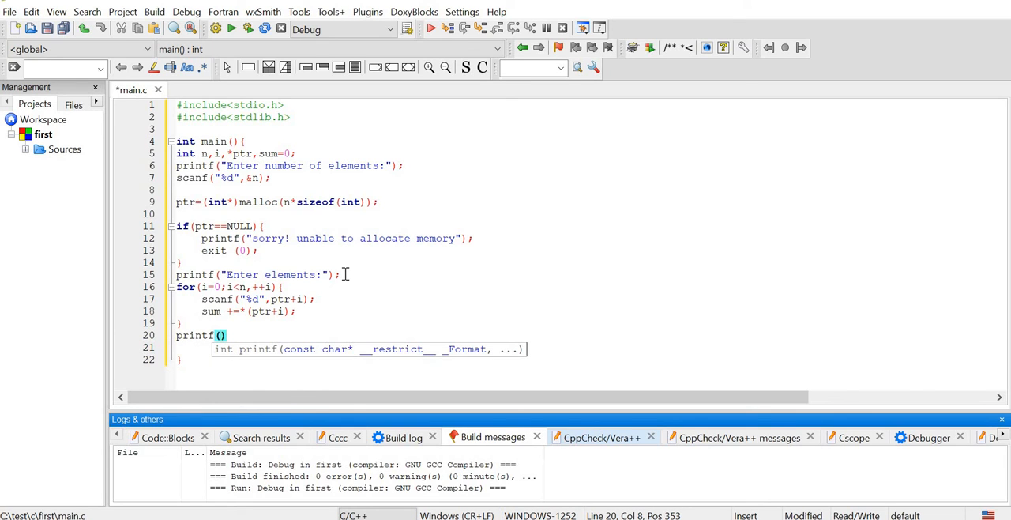
text(sum")
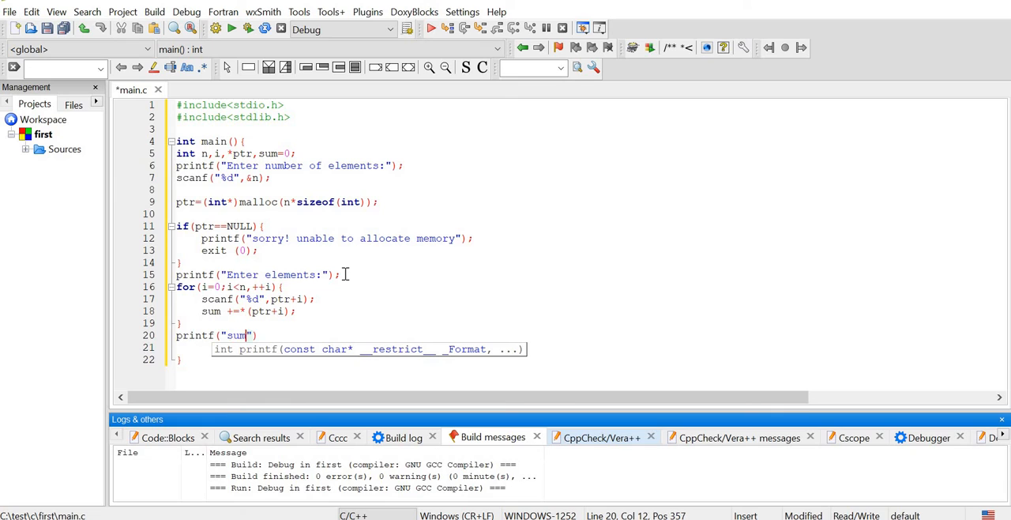
text(=%d)
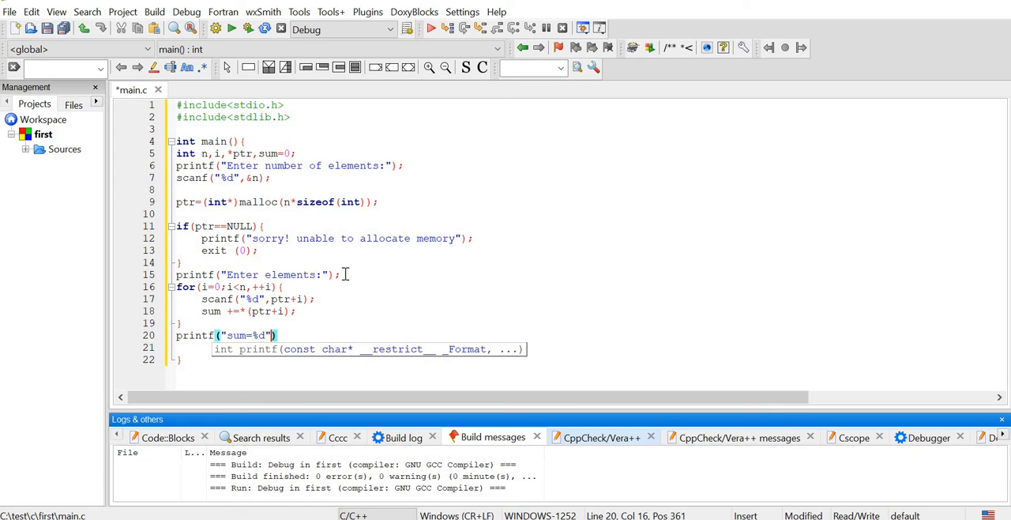
text(,)
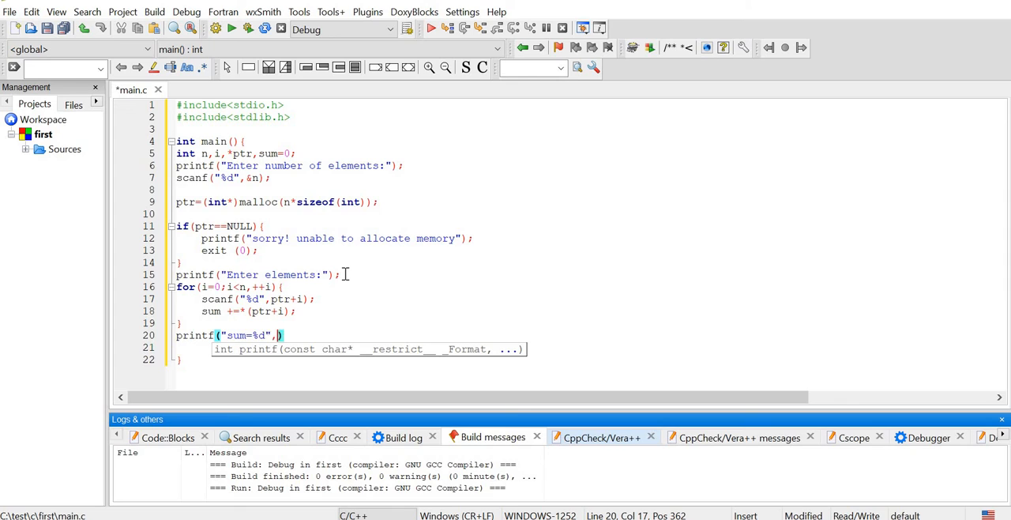
text(sum);)
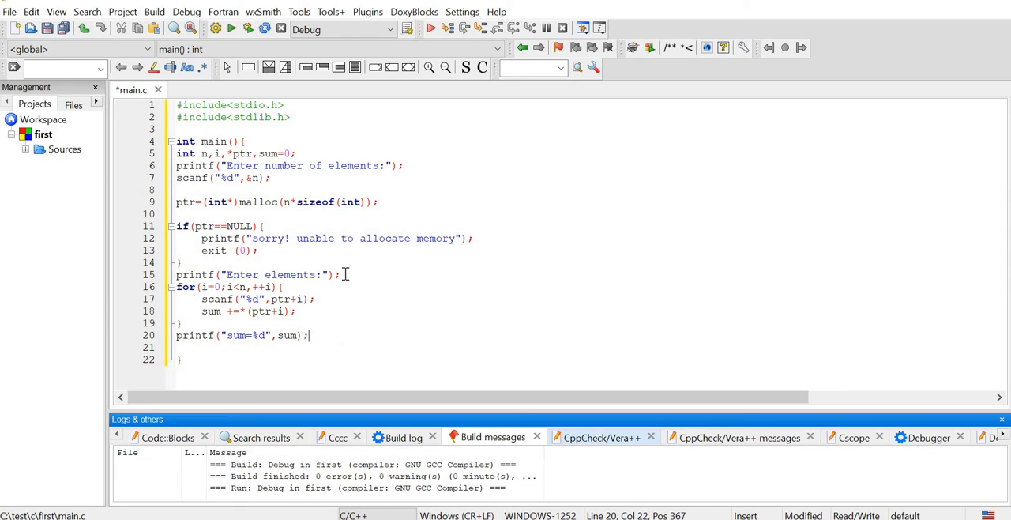
Step: Release the array with free(ptr); and end main with return 0;
text(fr)
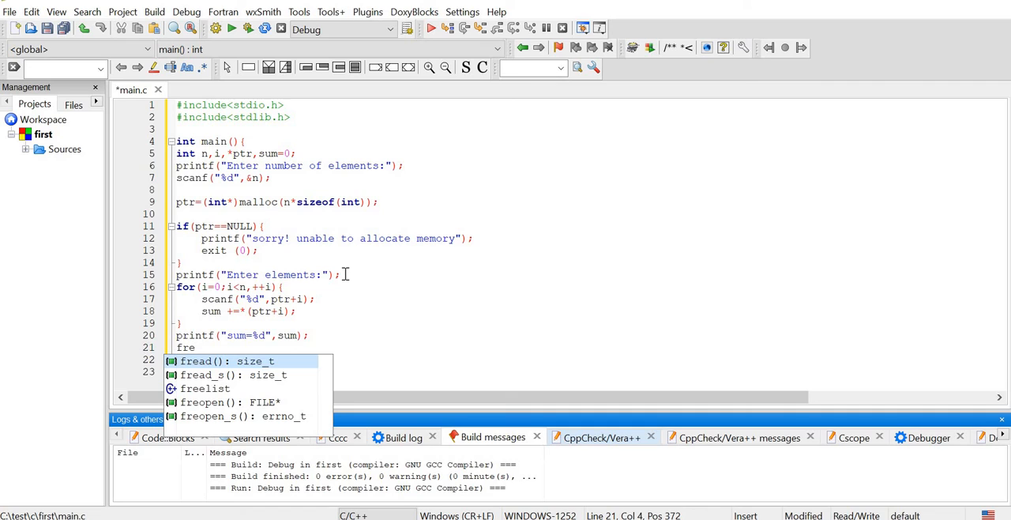
text(e())
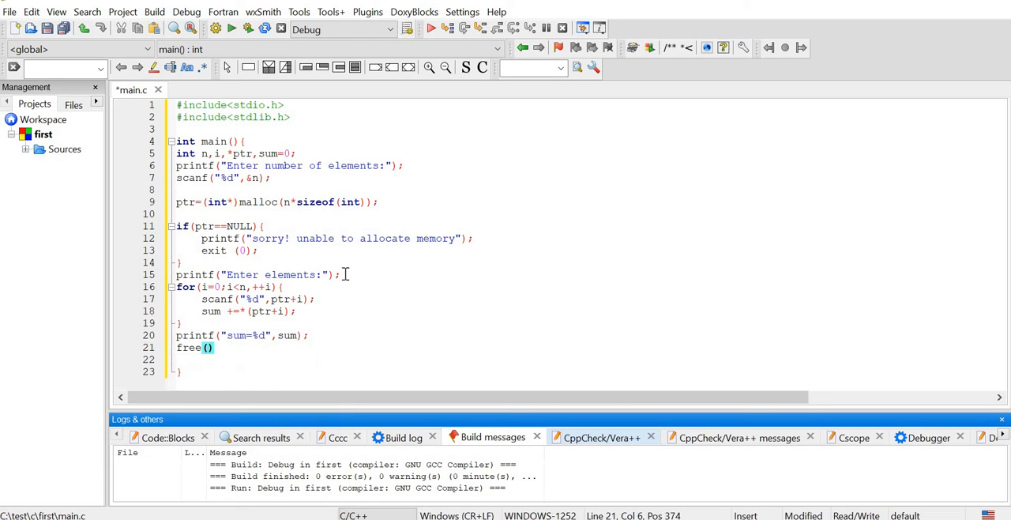
text(ptr)
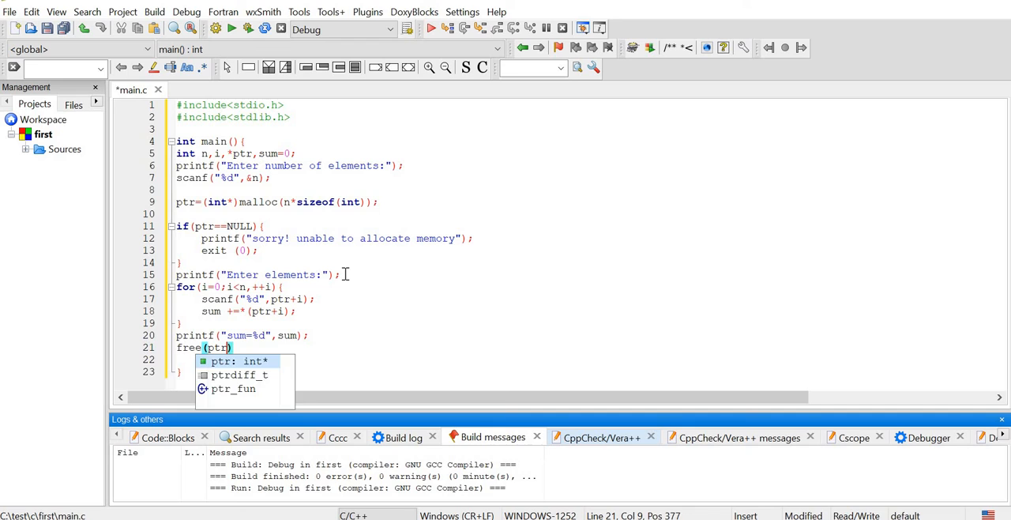
text(;)
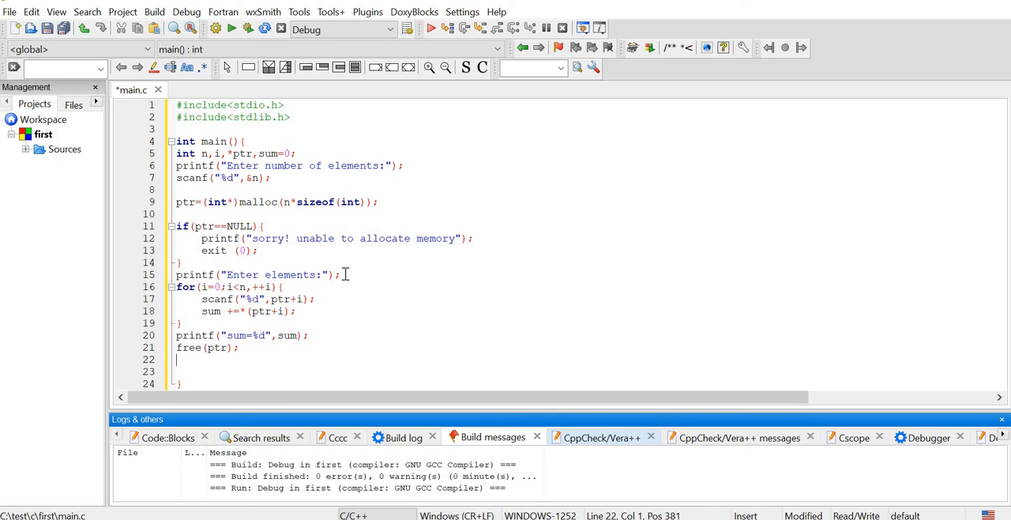
text(return 0;)
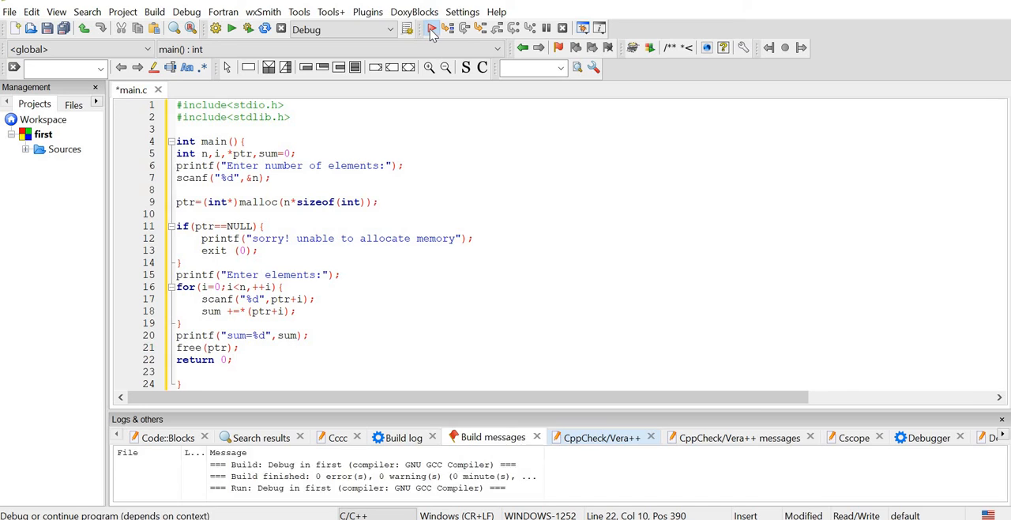
Step: Build and run, dismiss the build-failed prompt, and fix line 16 to i<n;++i
click(432, 28)
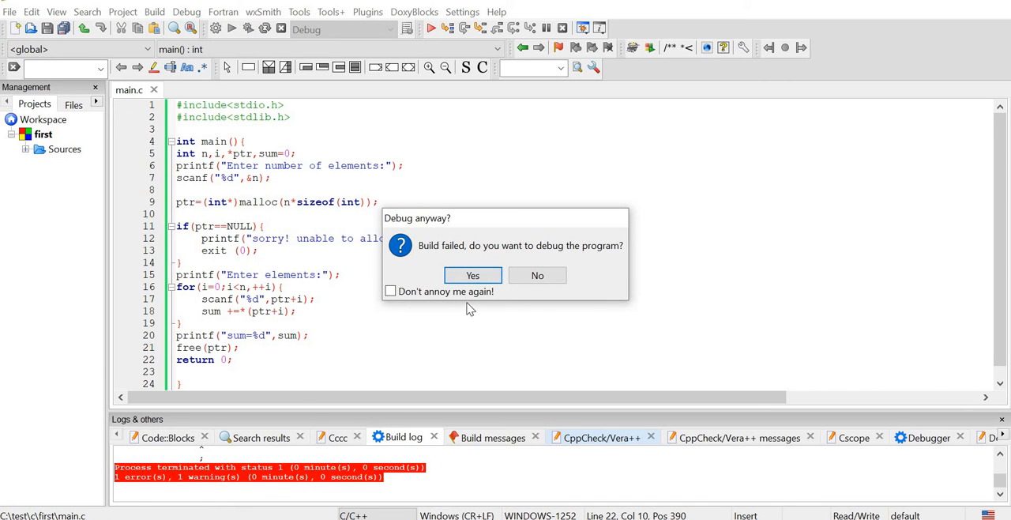
click(537, 275)
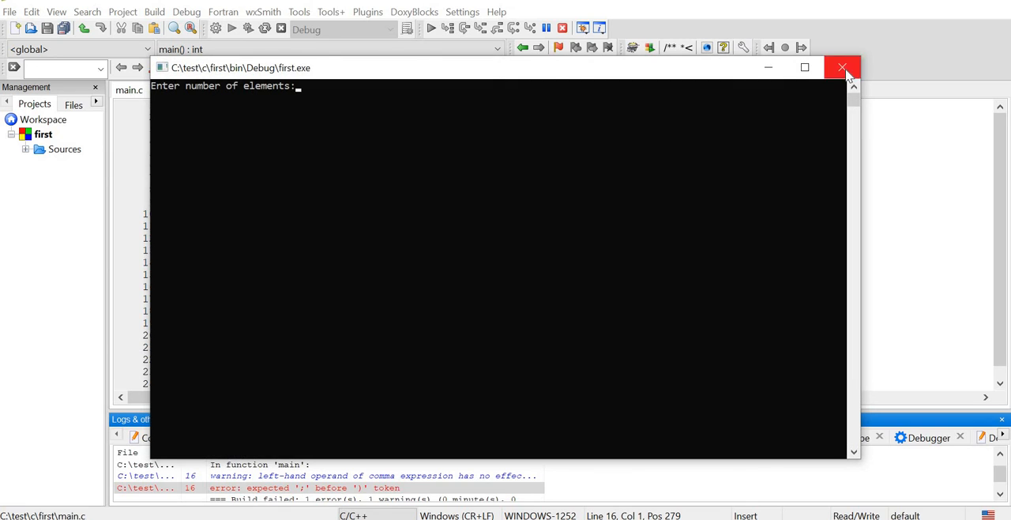
click(842, 66)
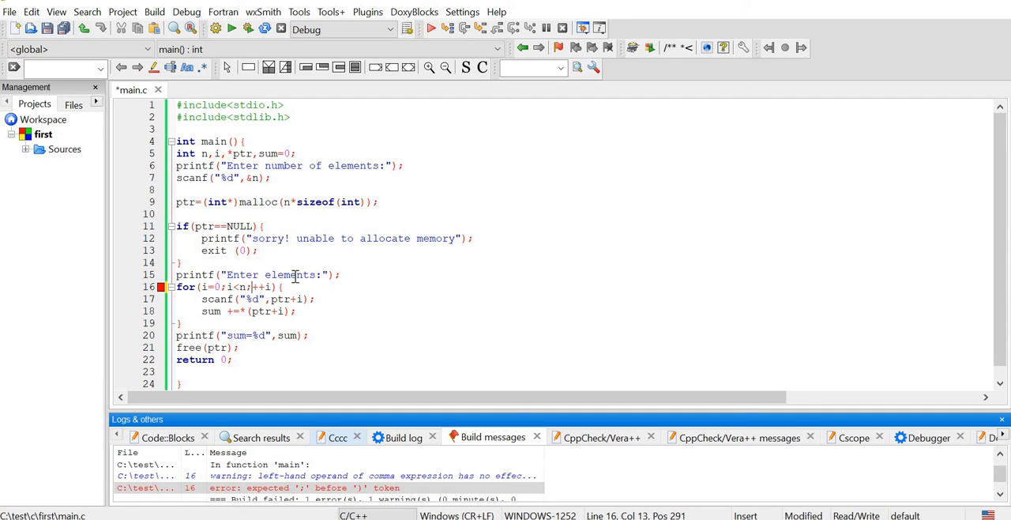
click(433, 28)
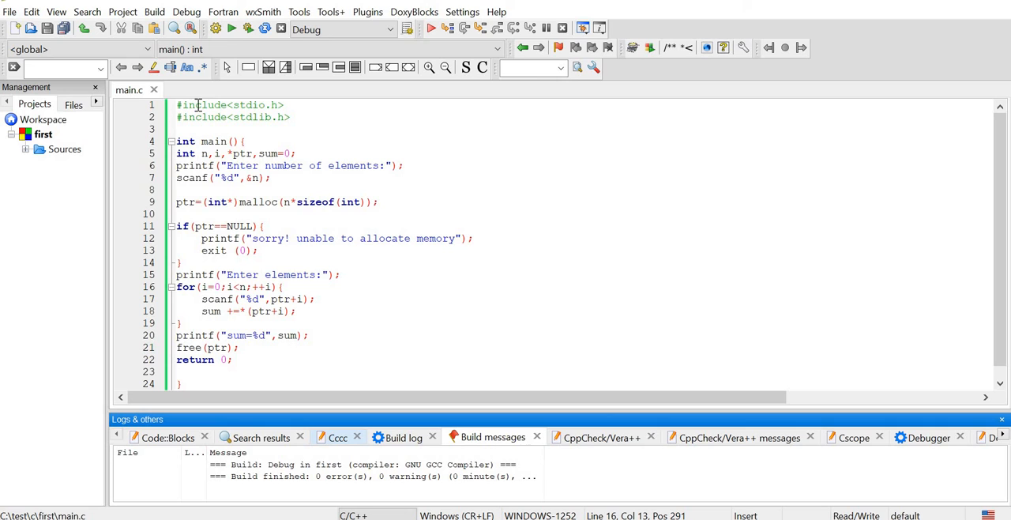
Step: Run the program with 4 elements 5, 10, 10, 20 and see sum=45 printed
click(231, 29)
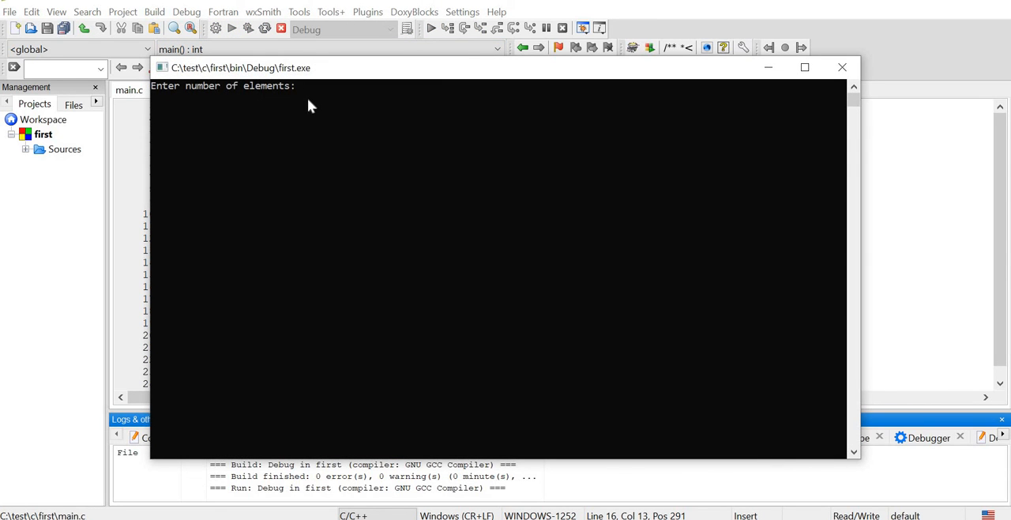
text(4)
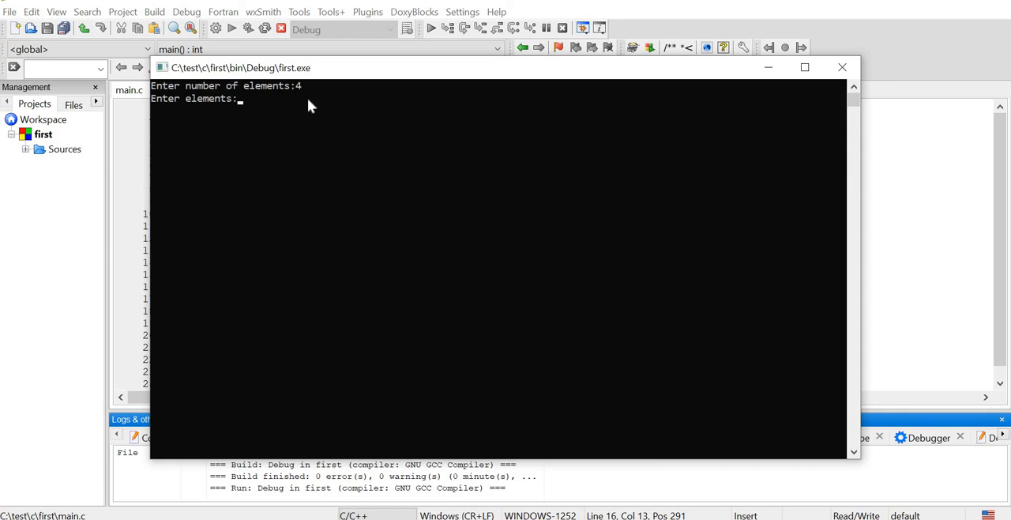
mouse_move(376, 188)
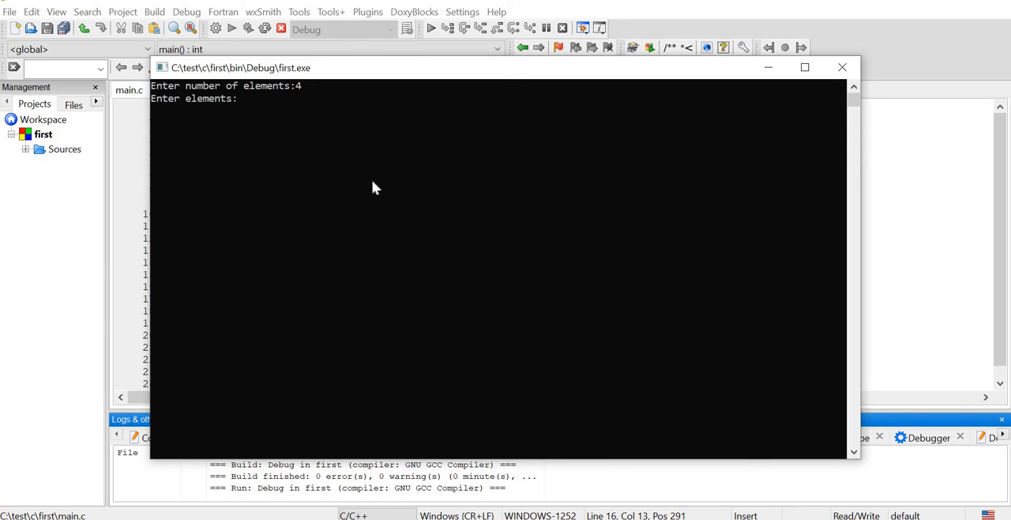
text(5)
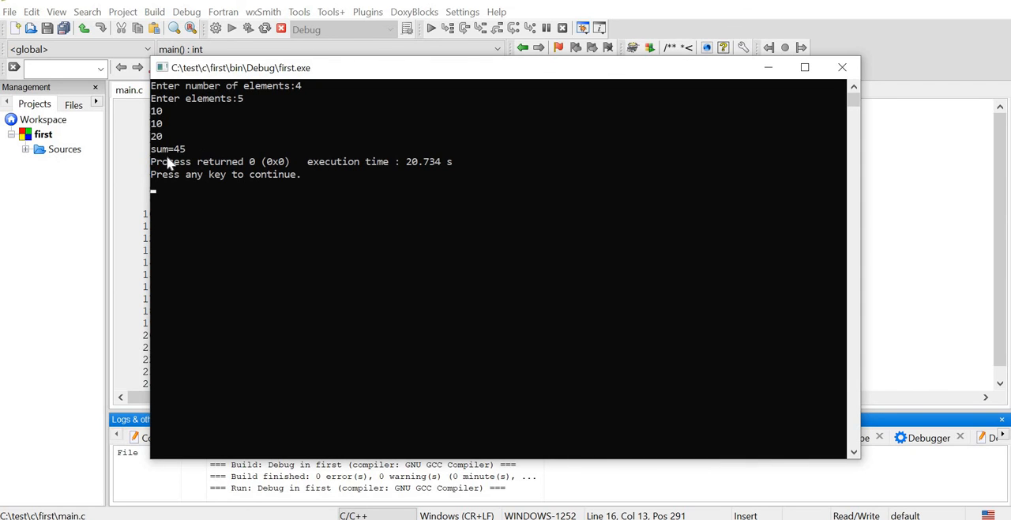
mouse_move(175, 164)
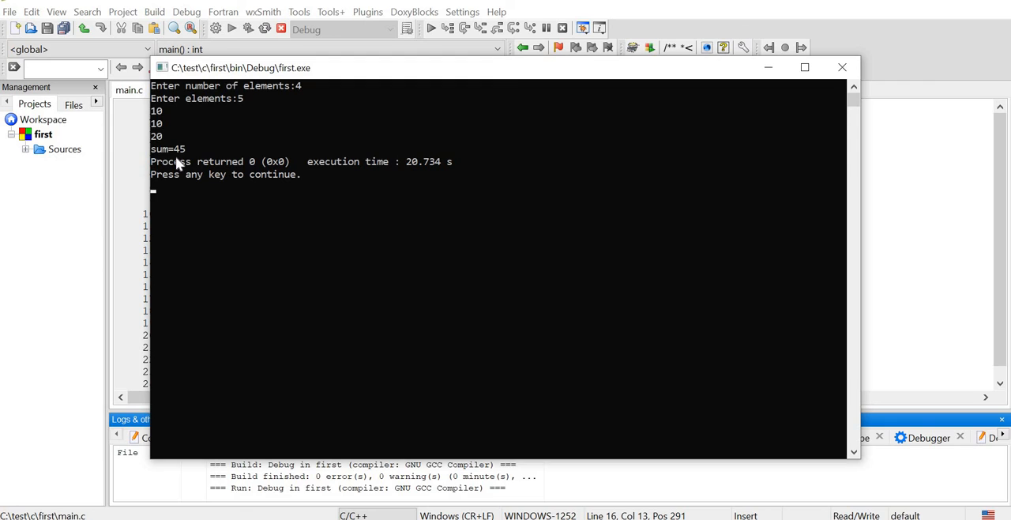